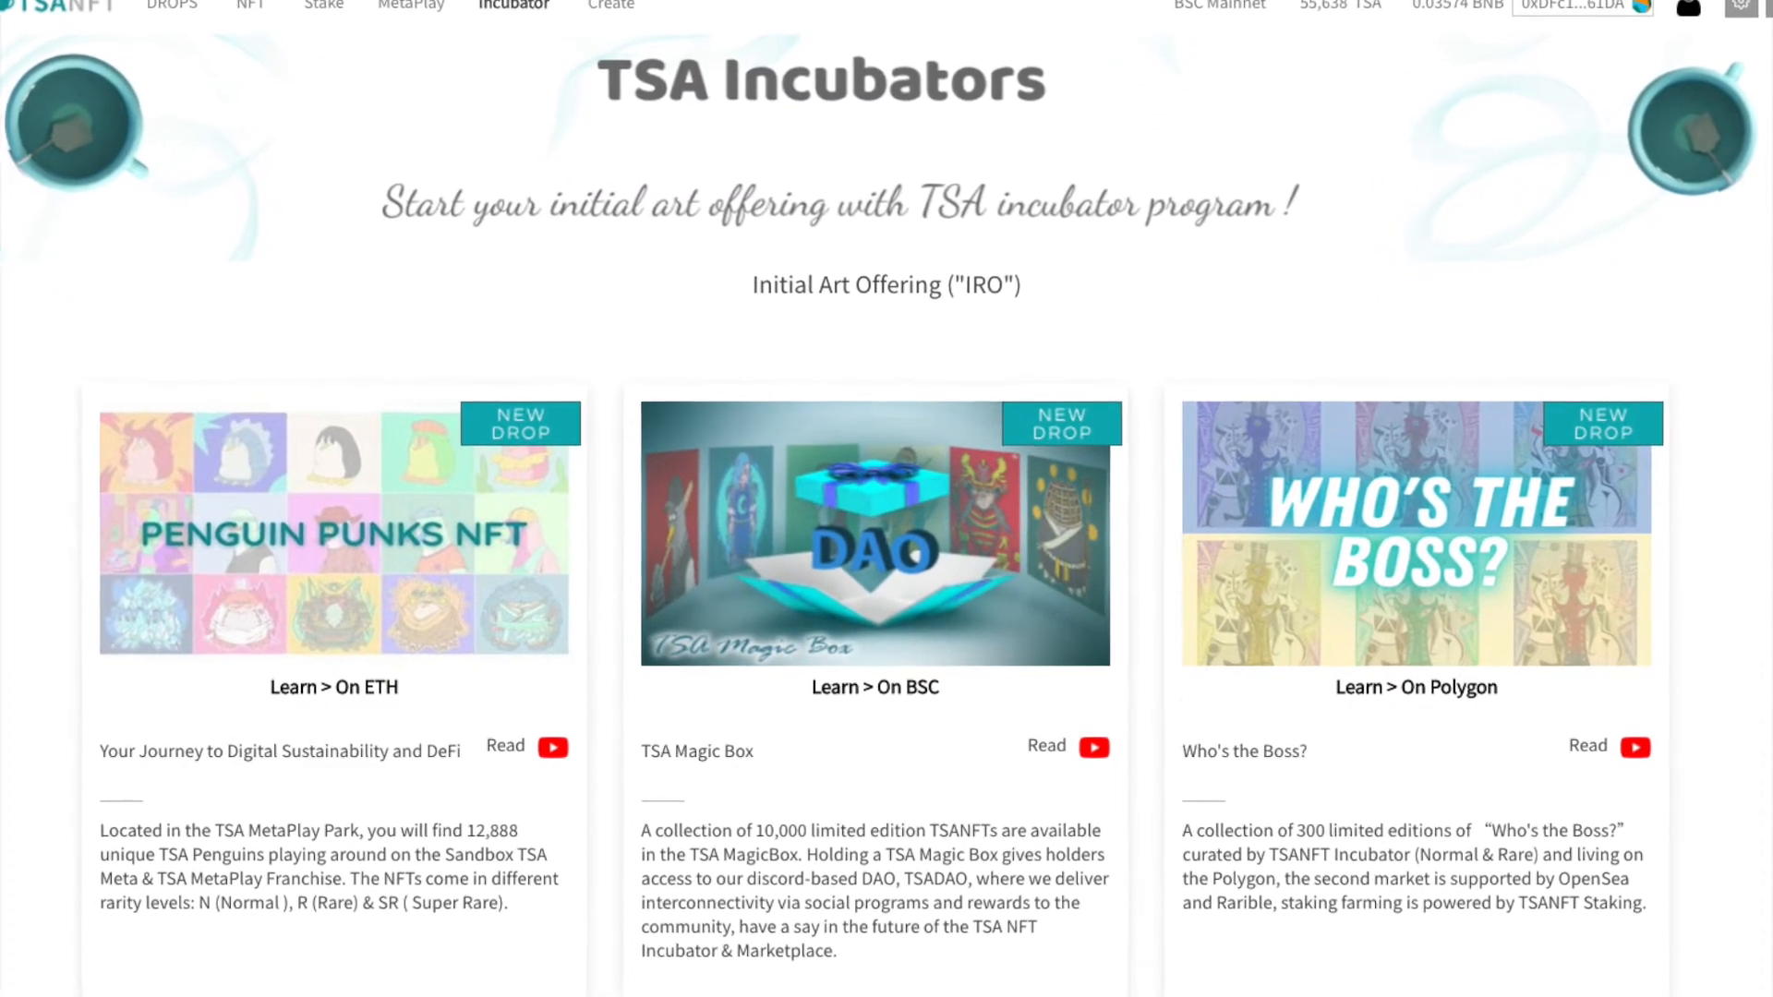
Step: Set the Digital20/20 POAP mint quantity to 1 and view the collection on OpenSea
scroll("down", 3)
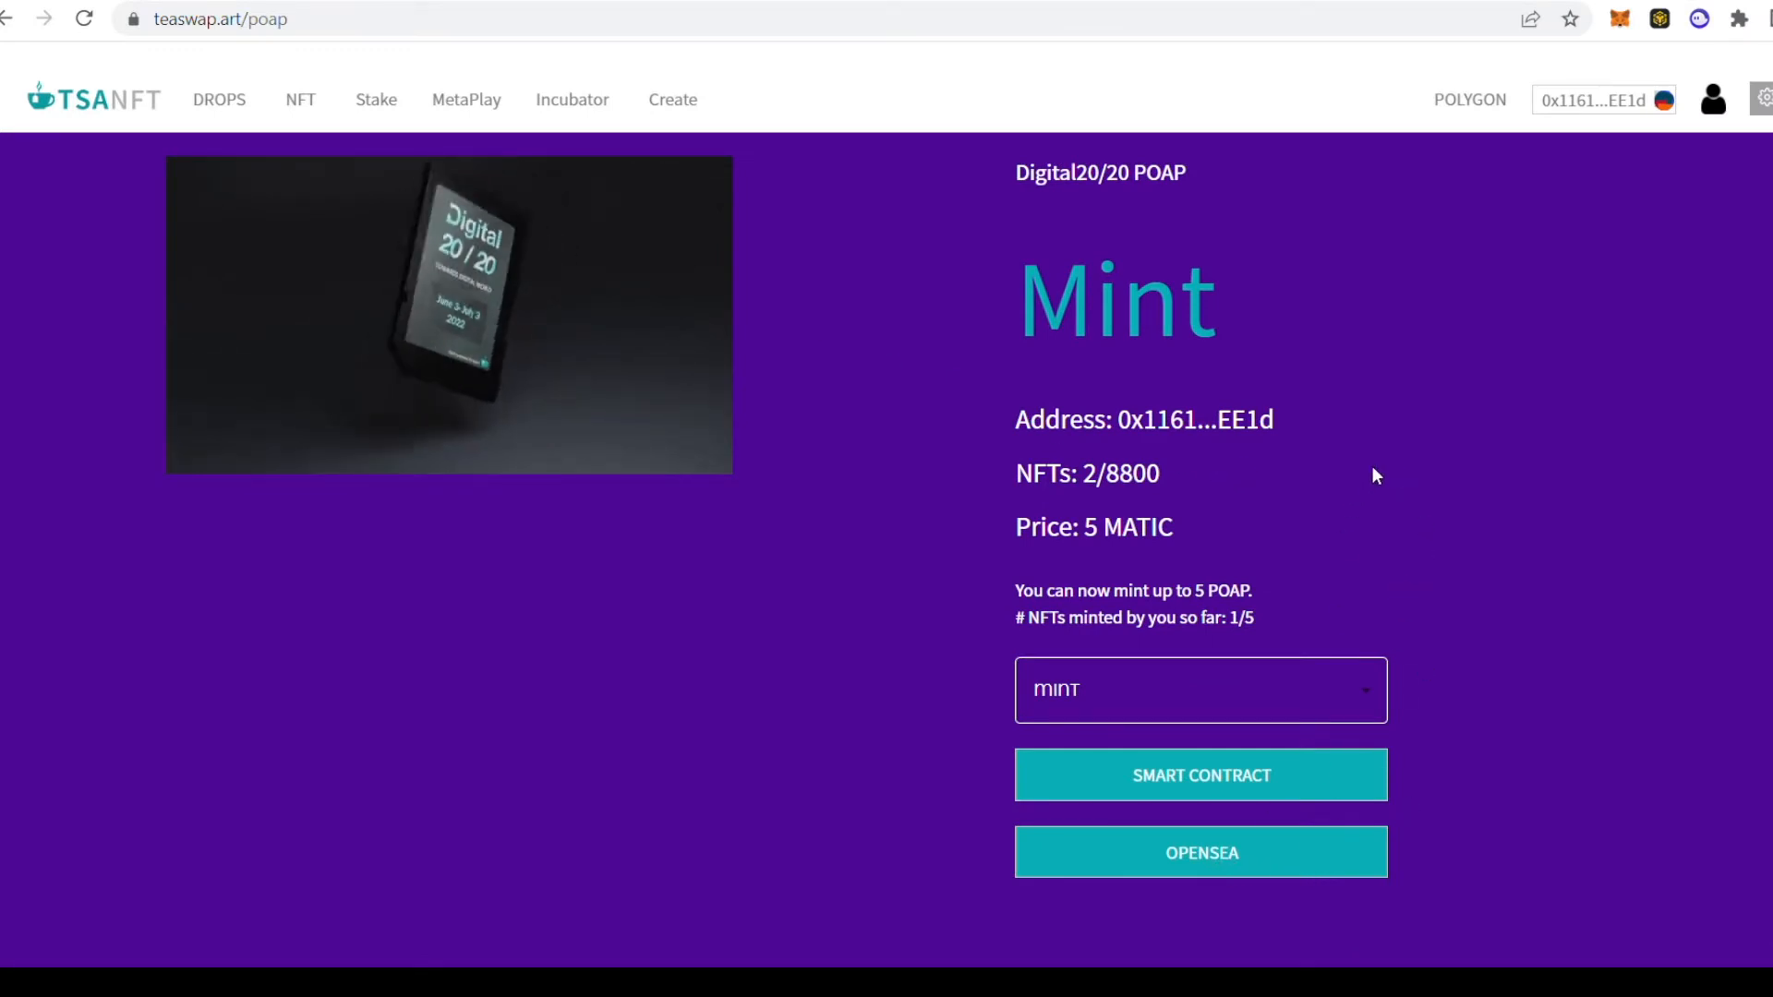
mouse_move(1459, 543)
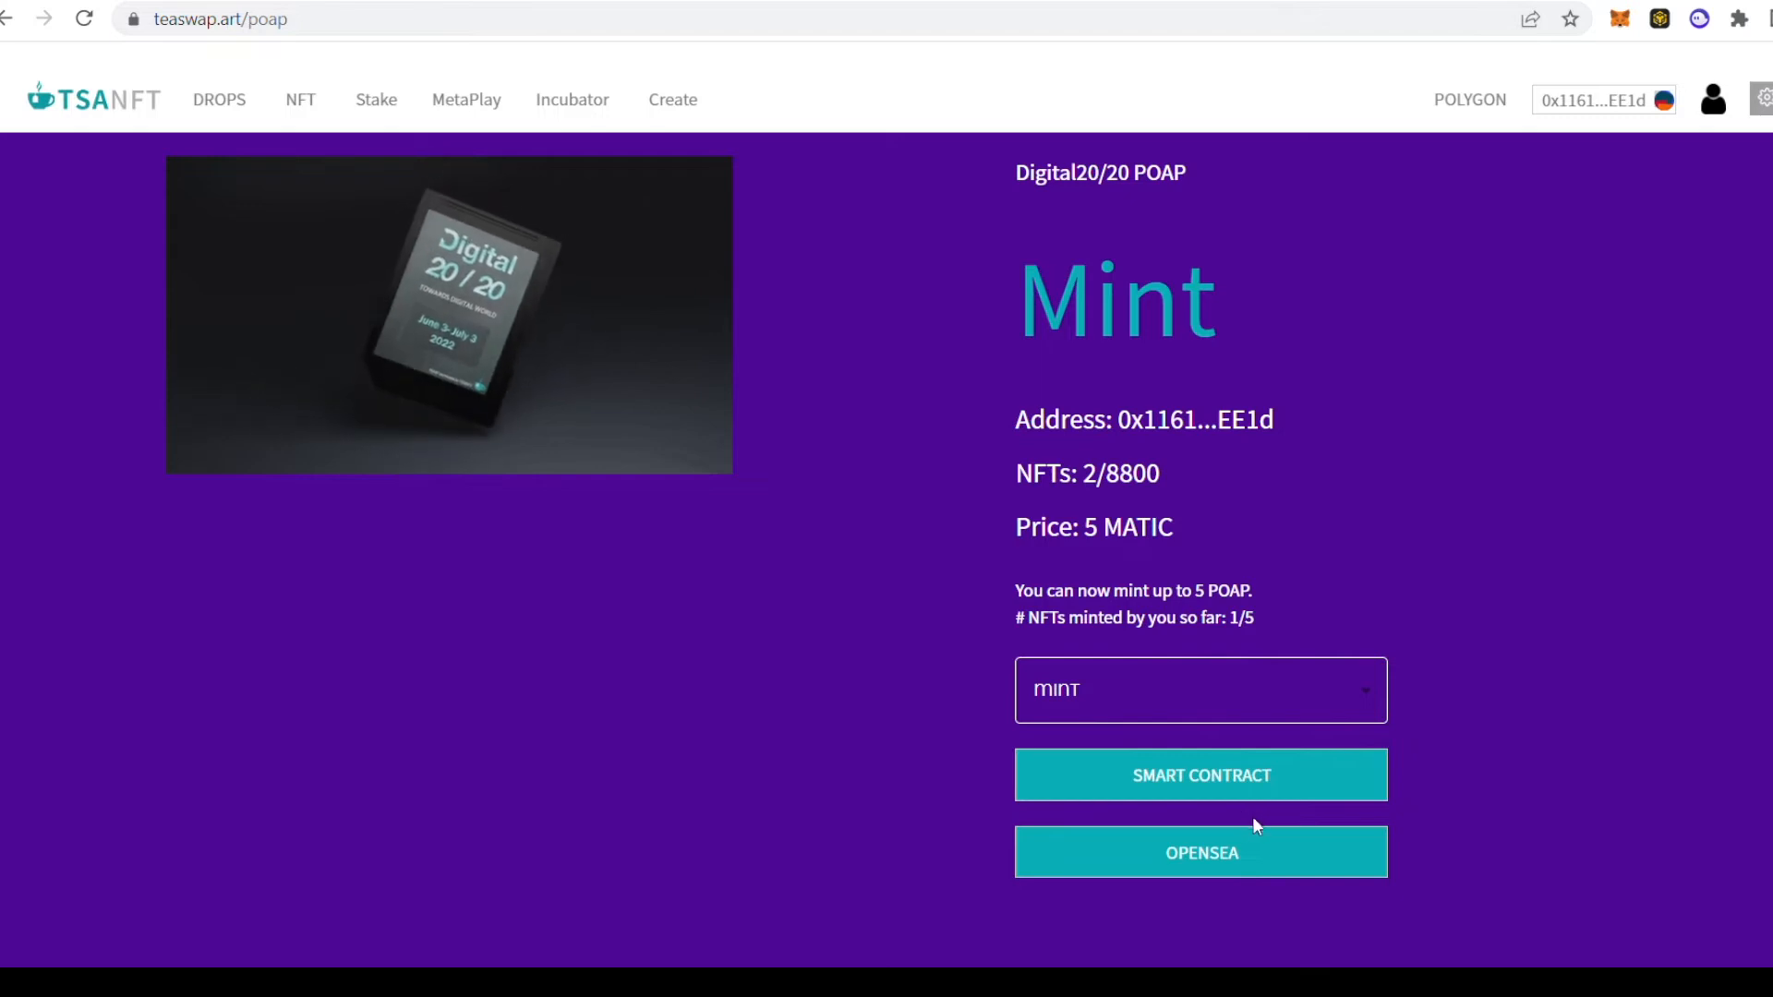
left_click(1200, 691)
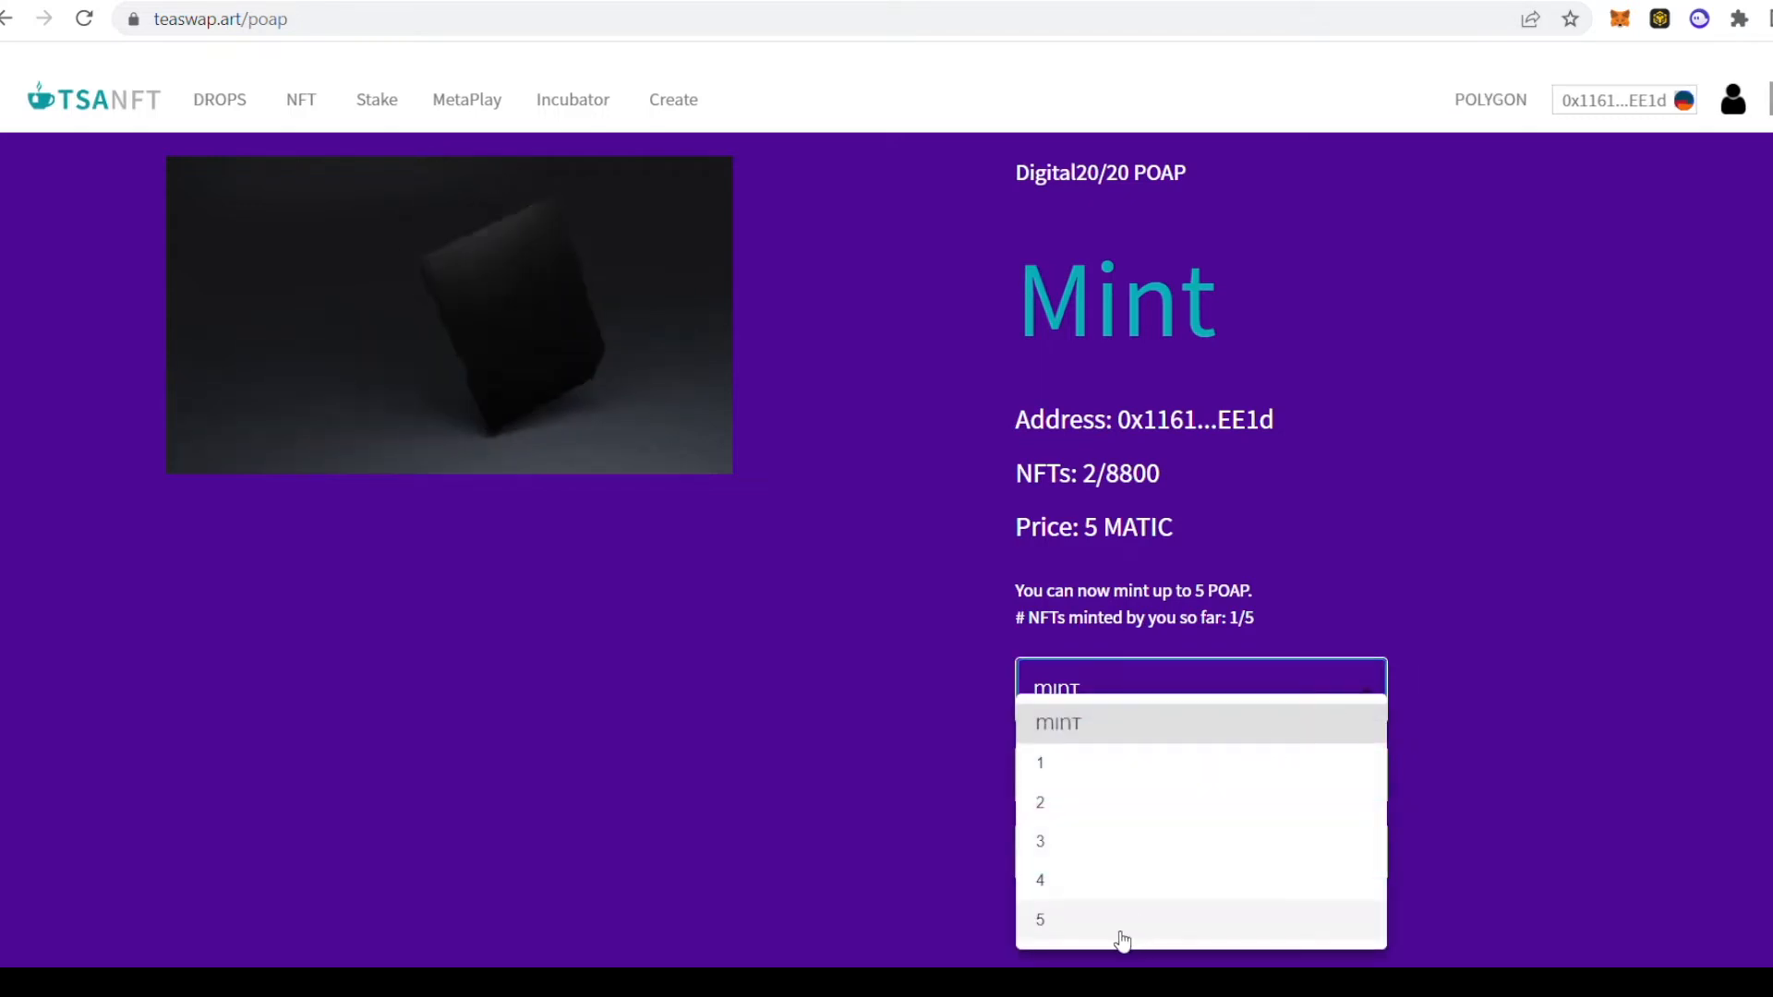
left_click(1039, 763)
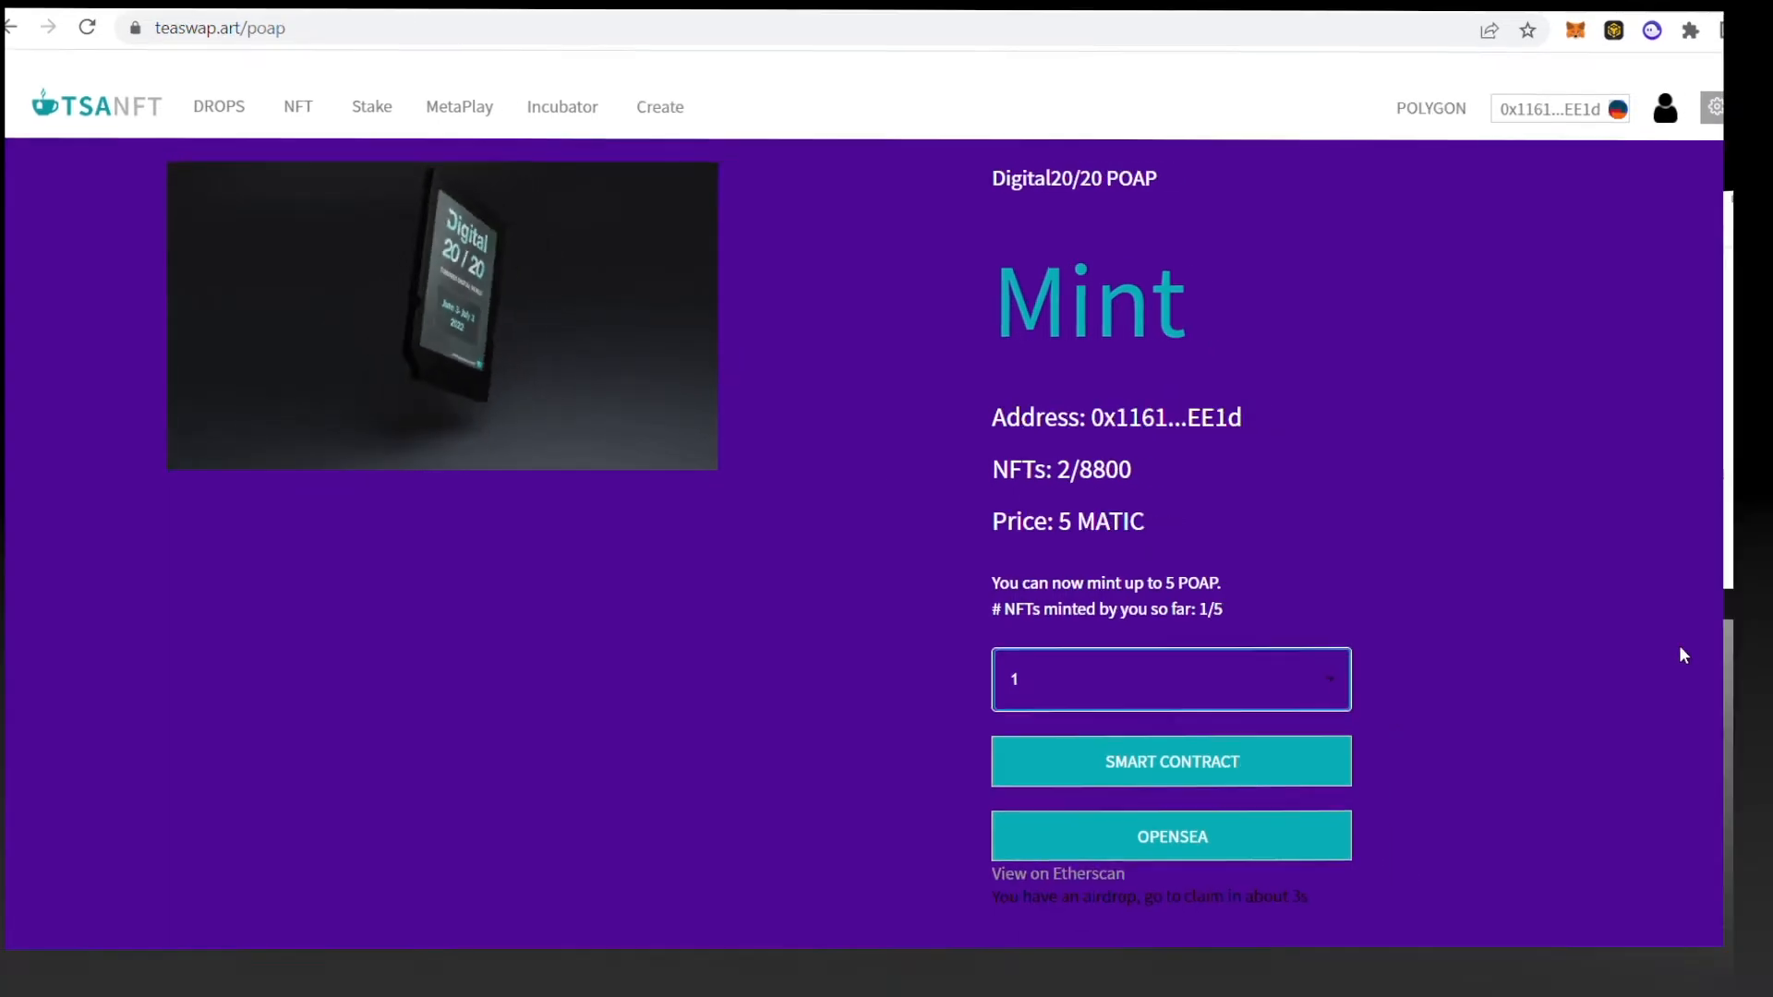
left_click(1171, 836)
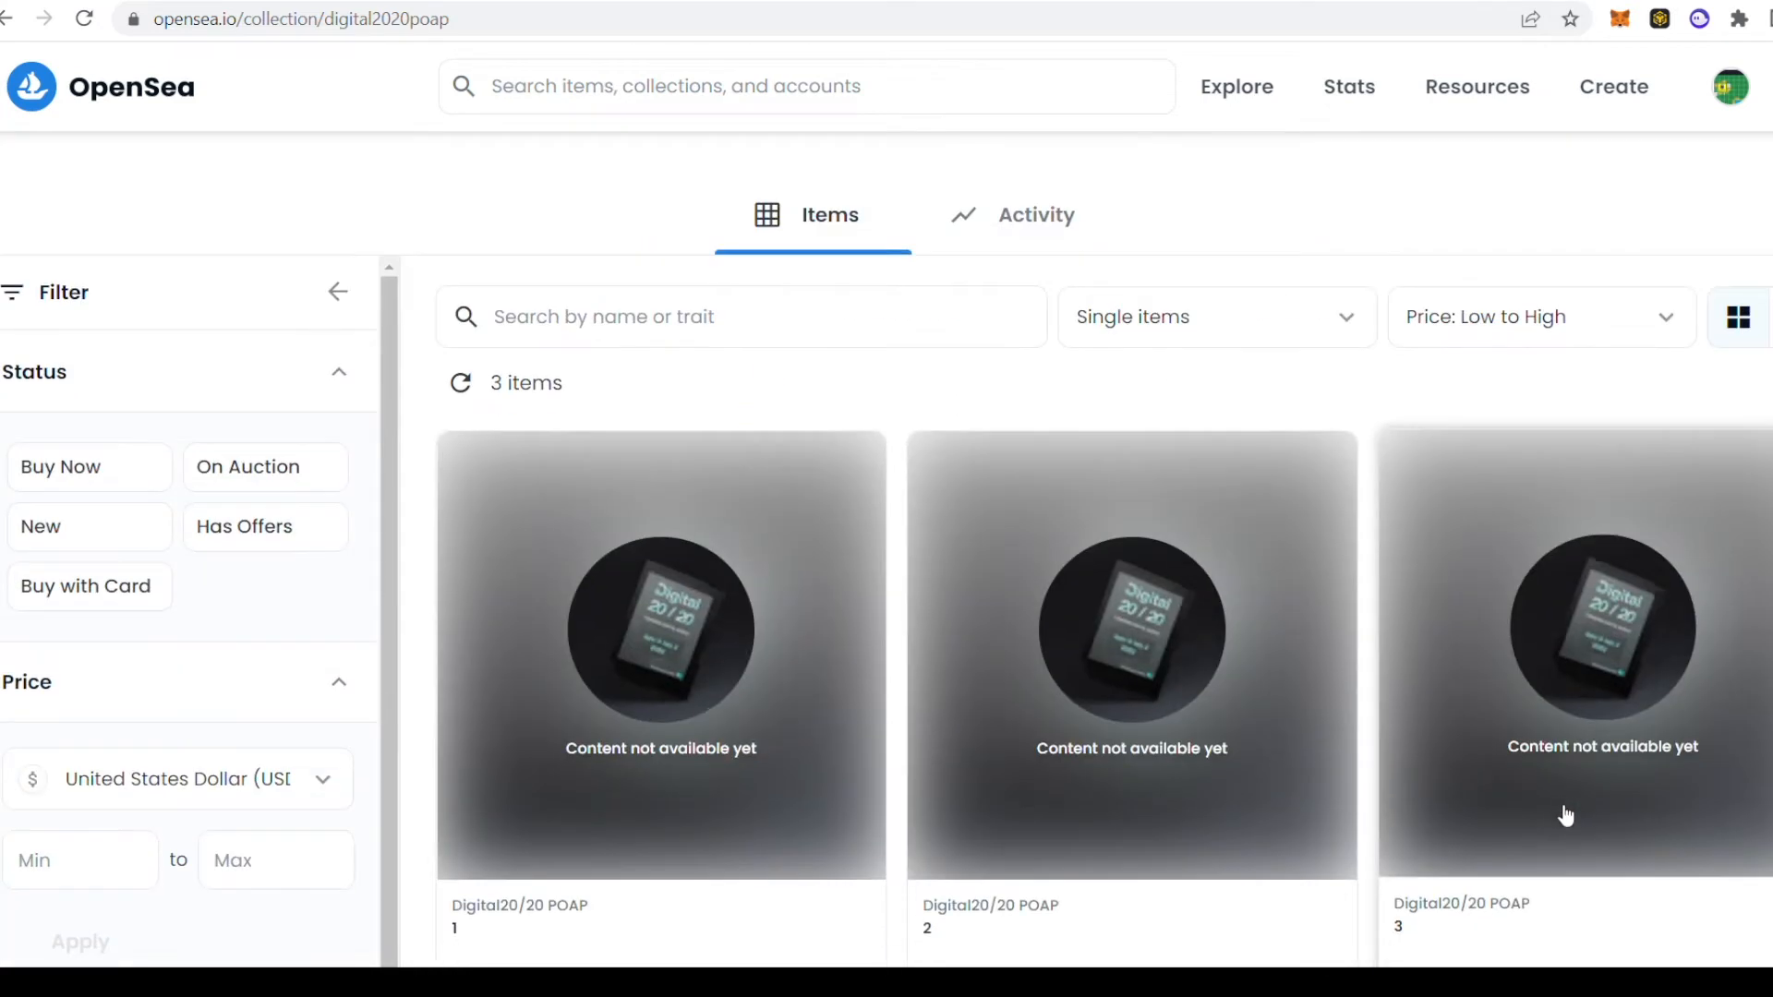
scroll("down", 3)
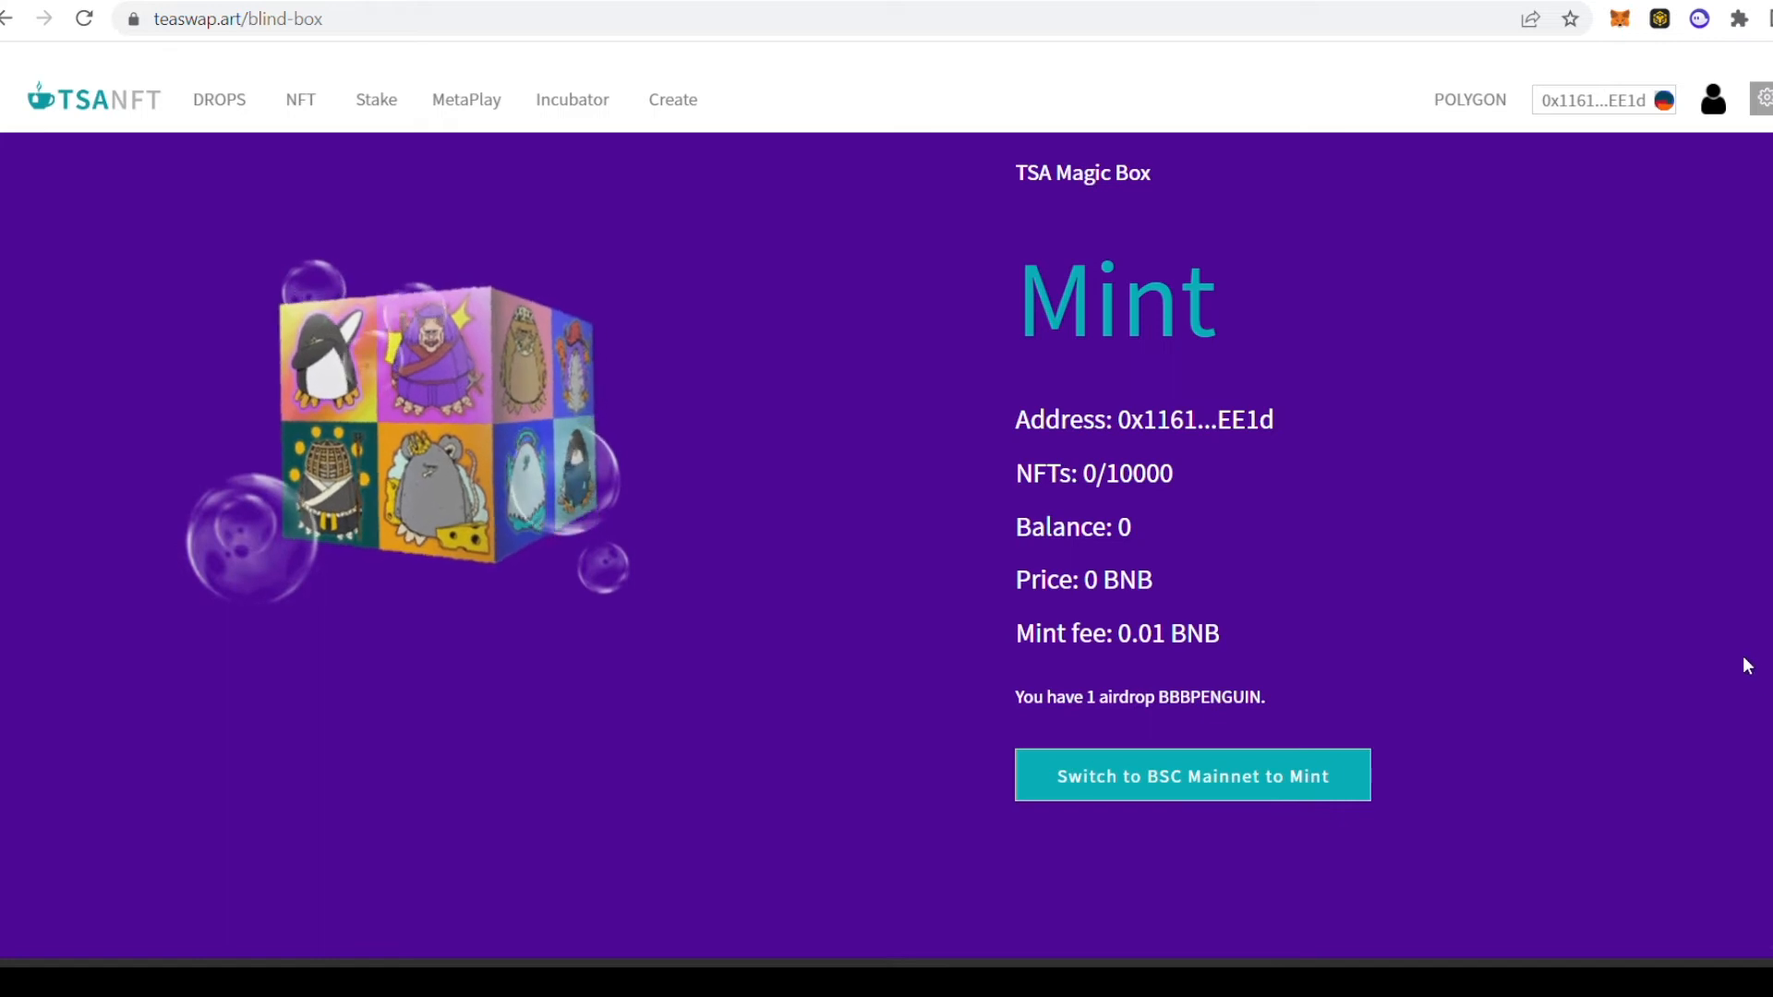
Step: Switch to BSC Mainnet, claim the airdropped TSA Magic Box, then go stake it
left_click(1193, 776)
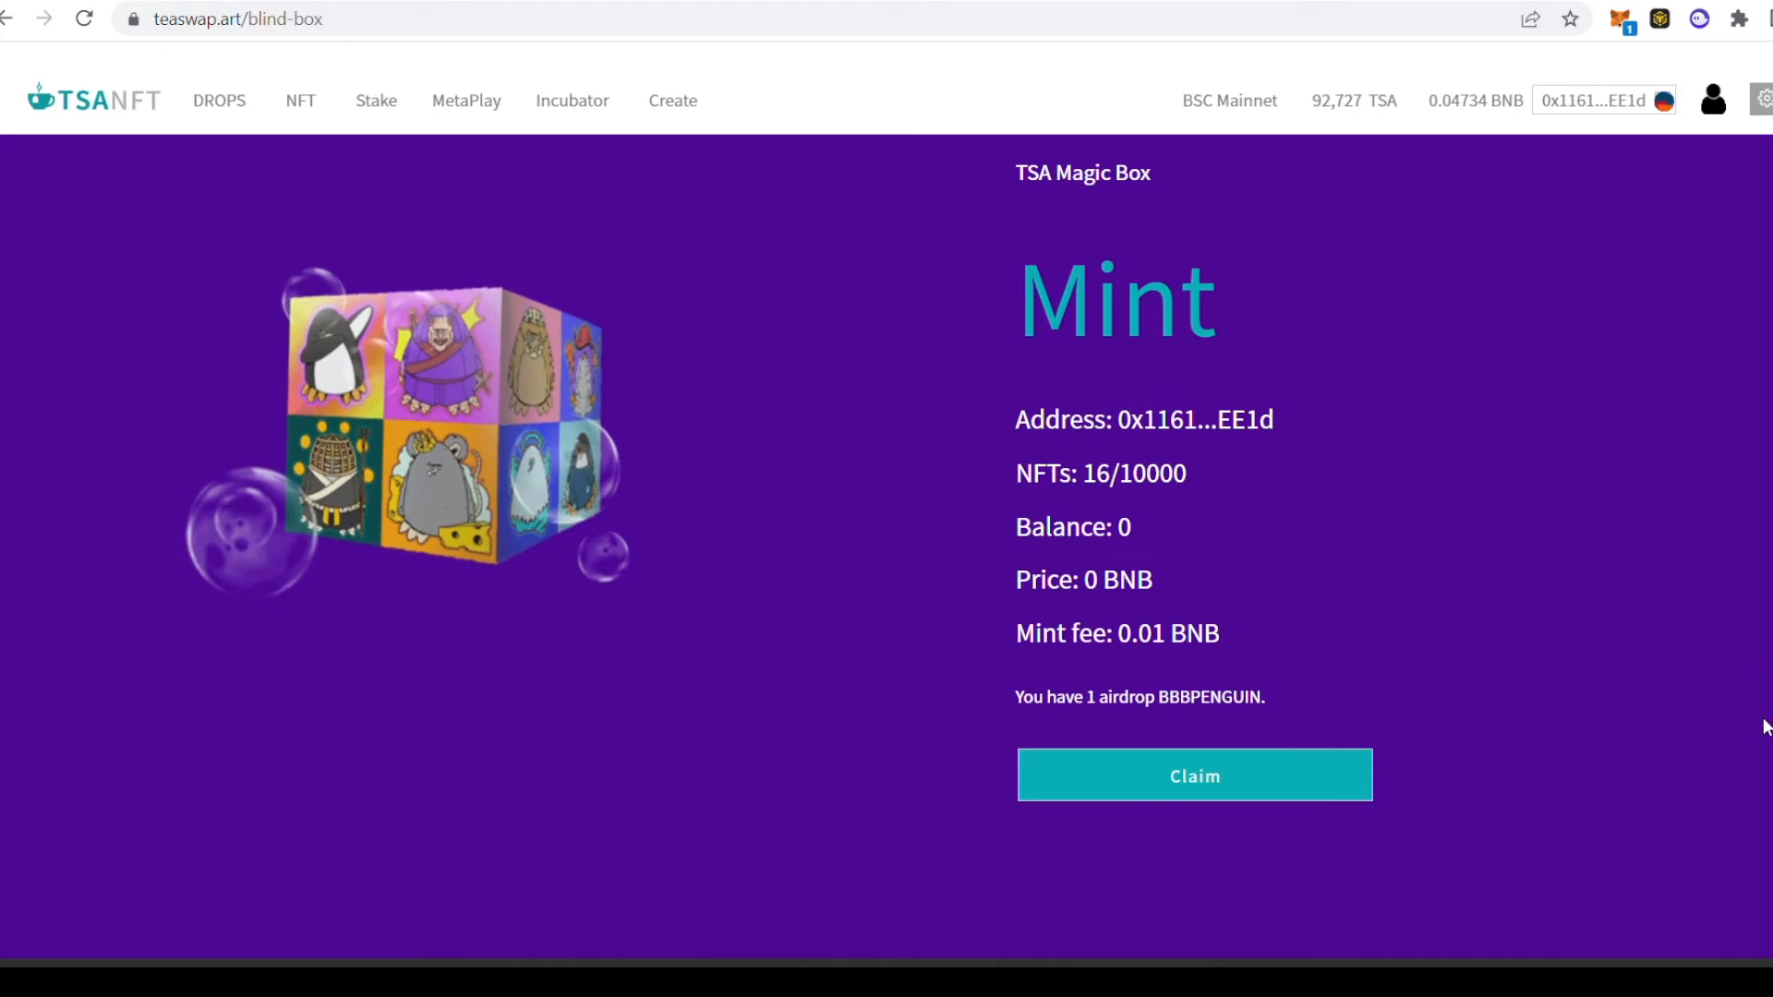
left_click(1195, 776)
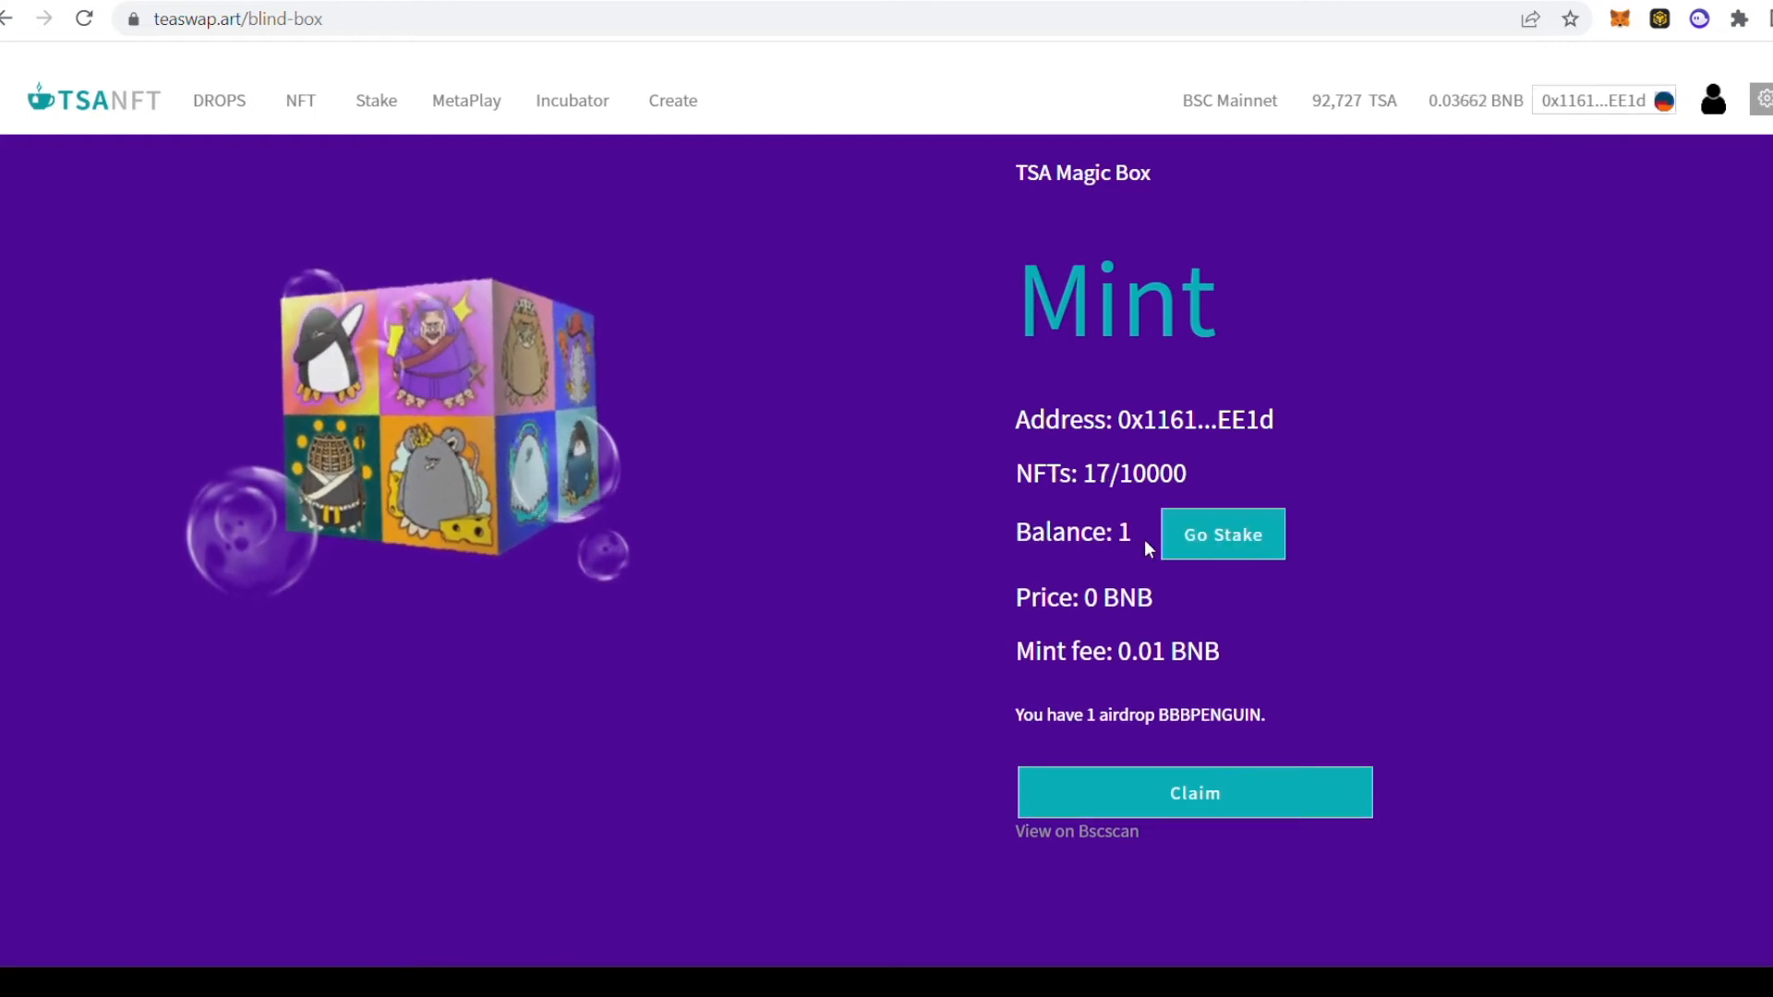
left_click(1222, 534)
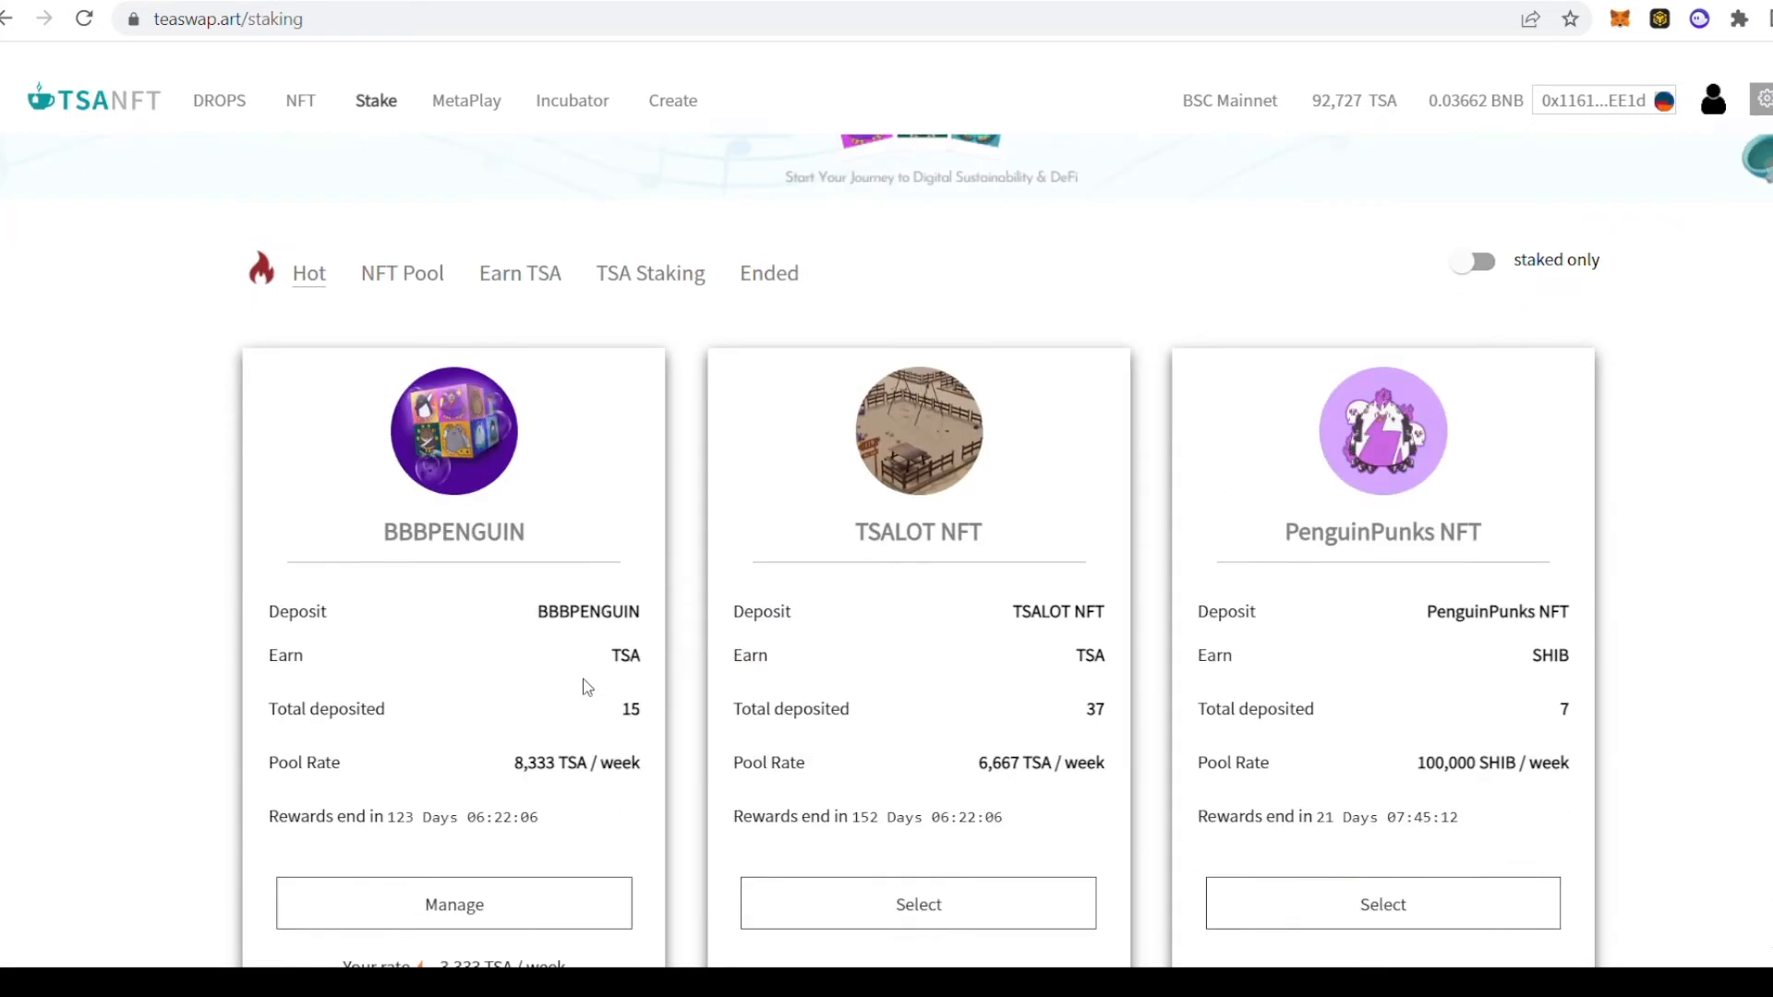
Step: Open the BBBPENGUIN-TSA Mining pool page via Manage on its pool card
scroll("down", 3)
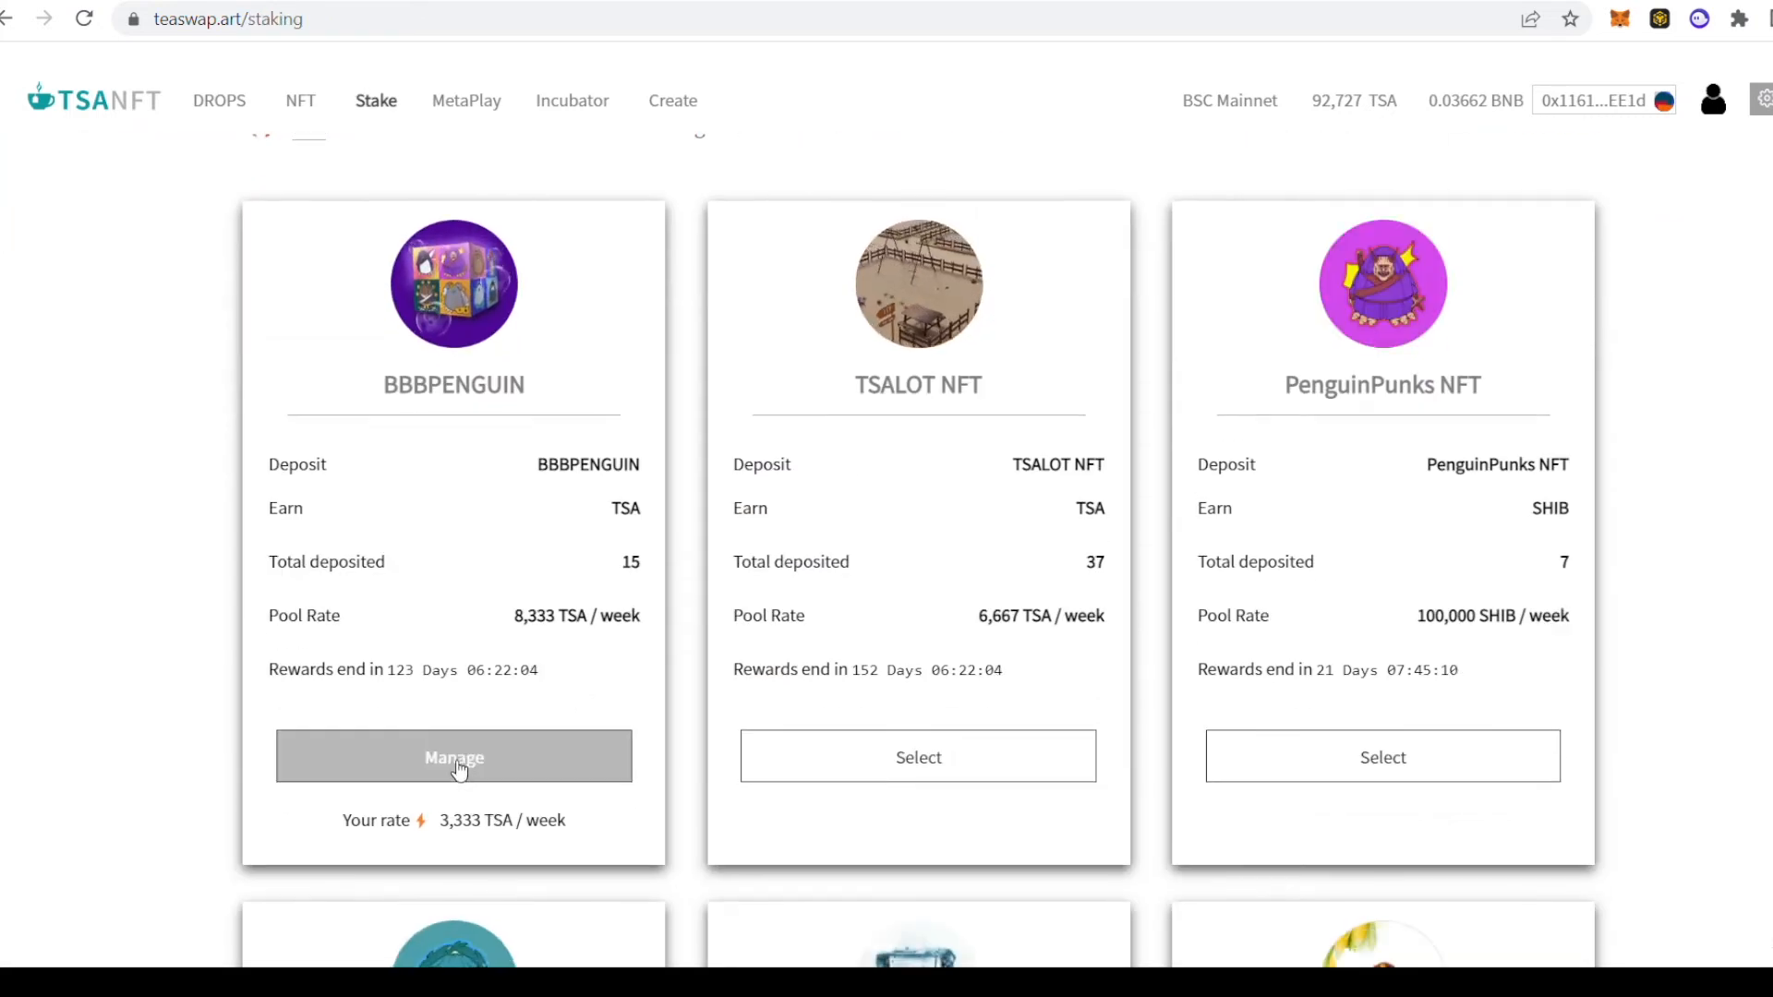
scroll("down", 3)
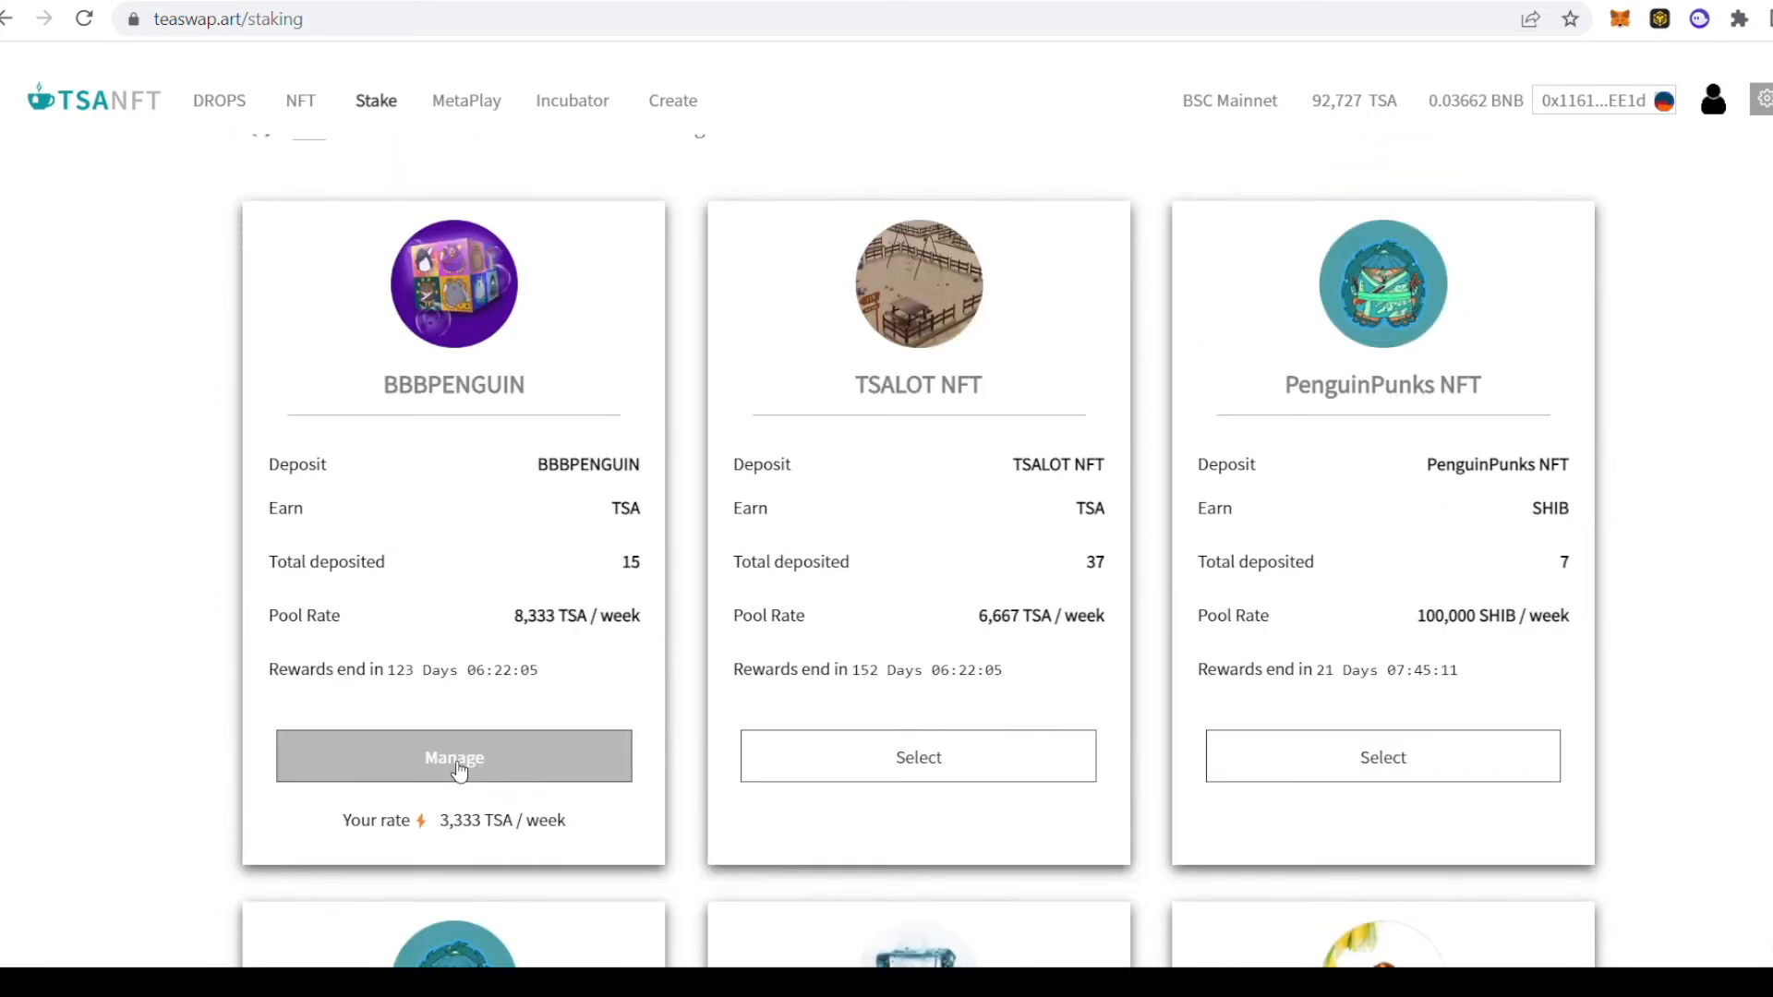
mouse_move(506, 776)
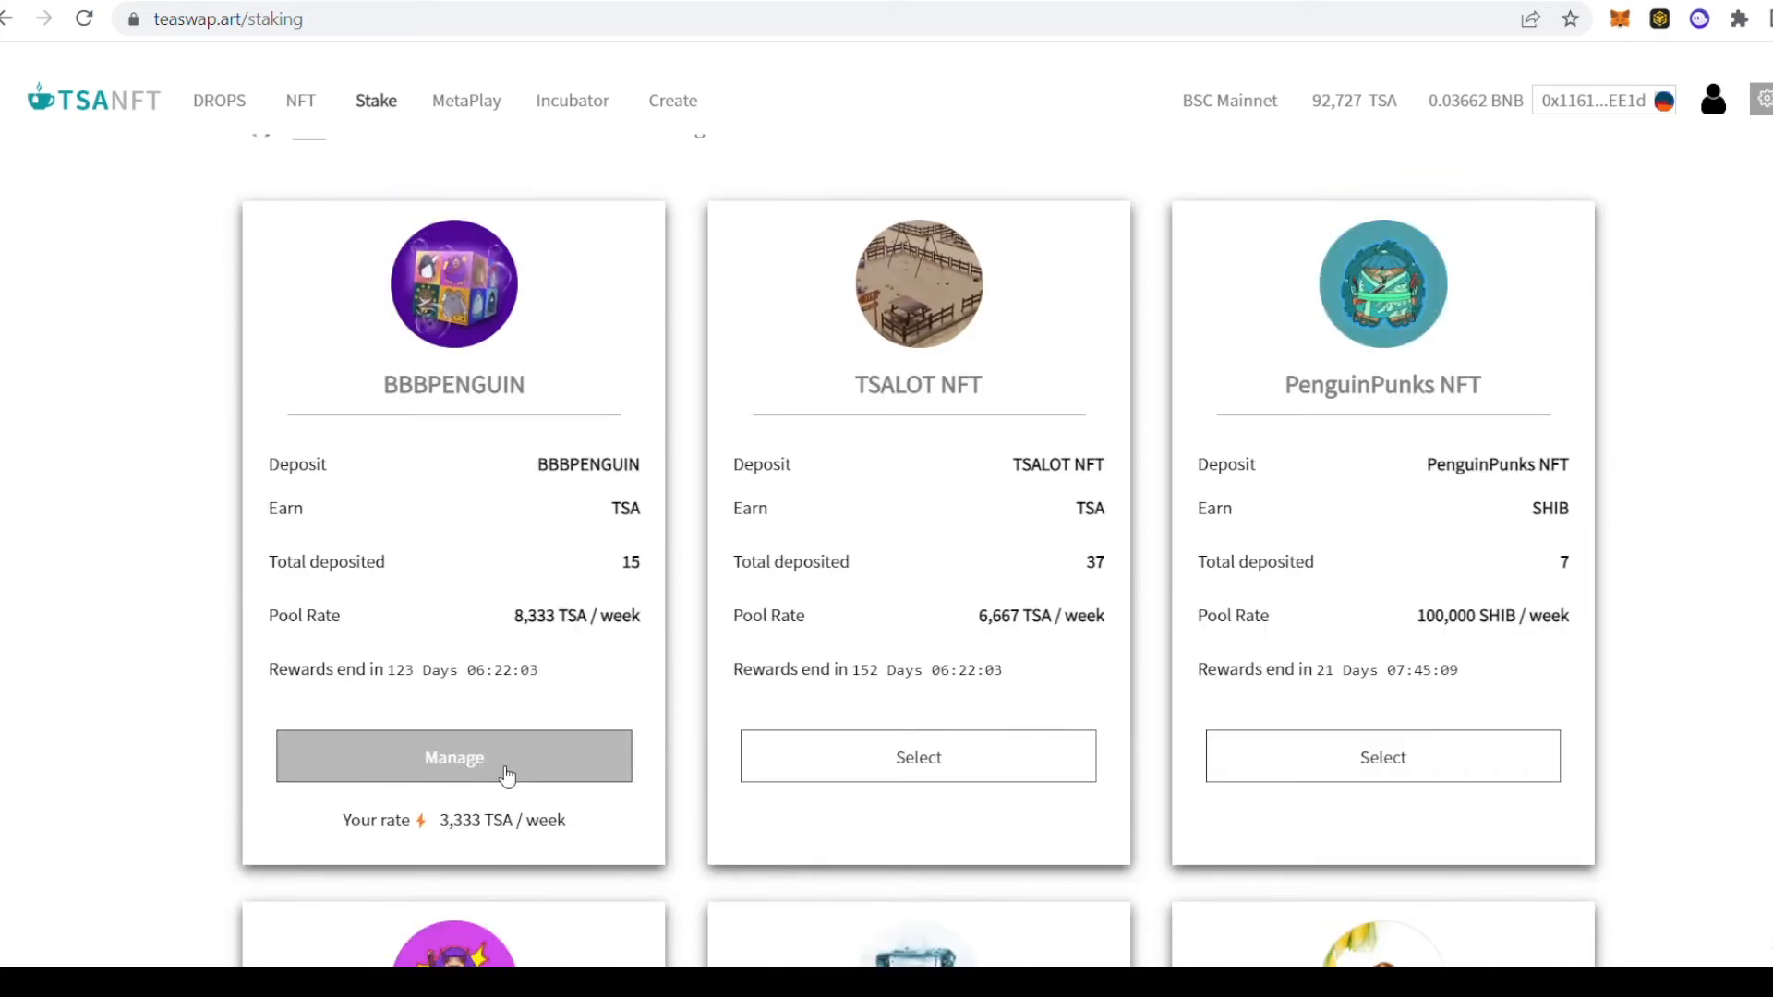
scroll("down", 3)
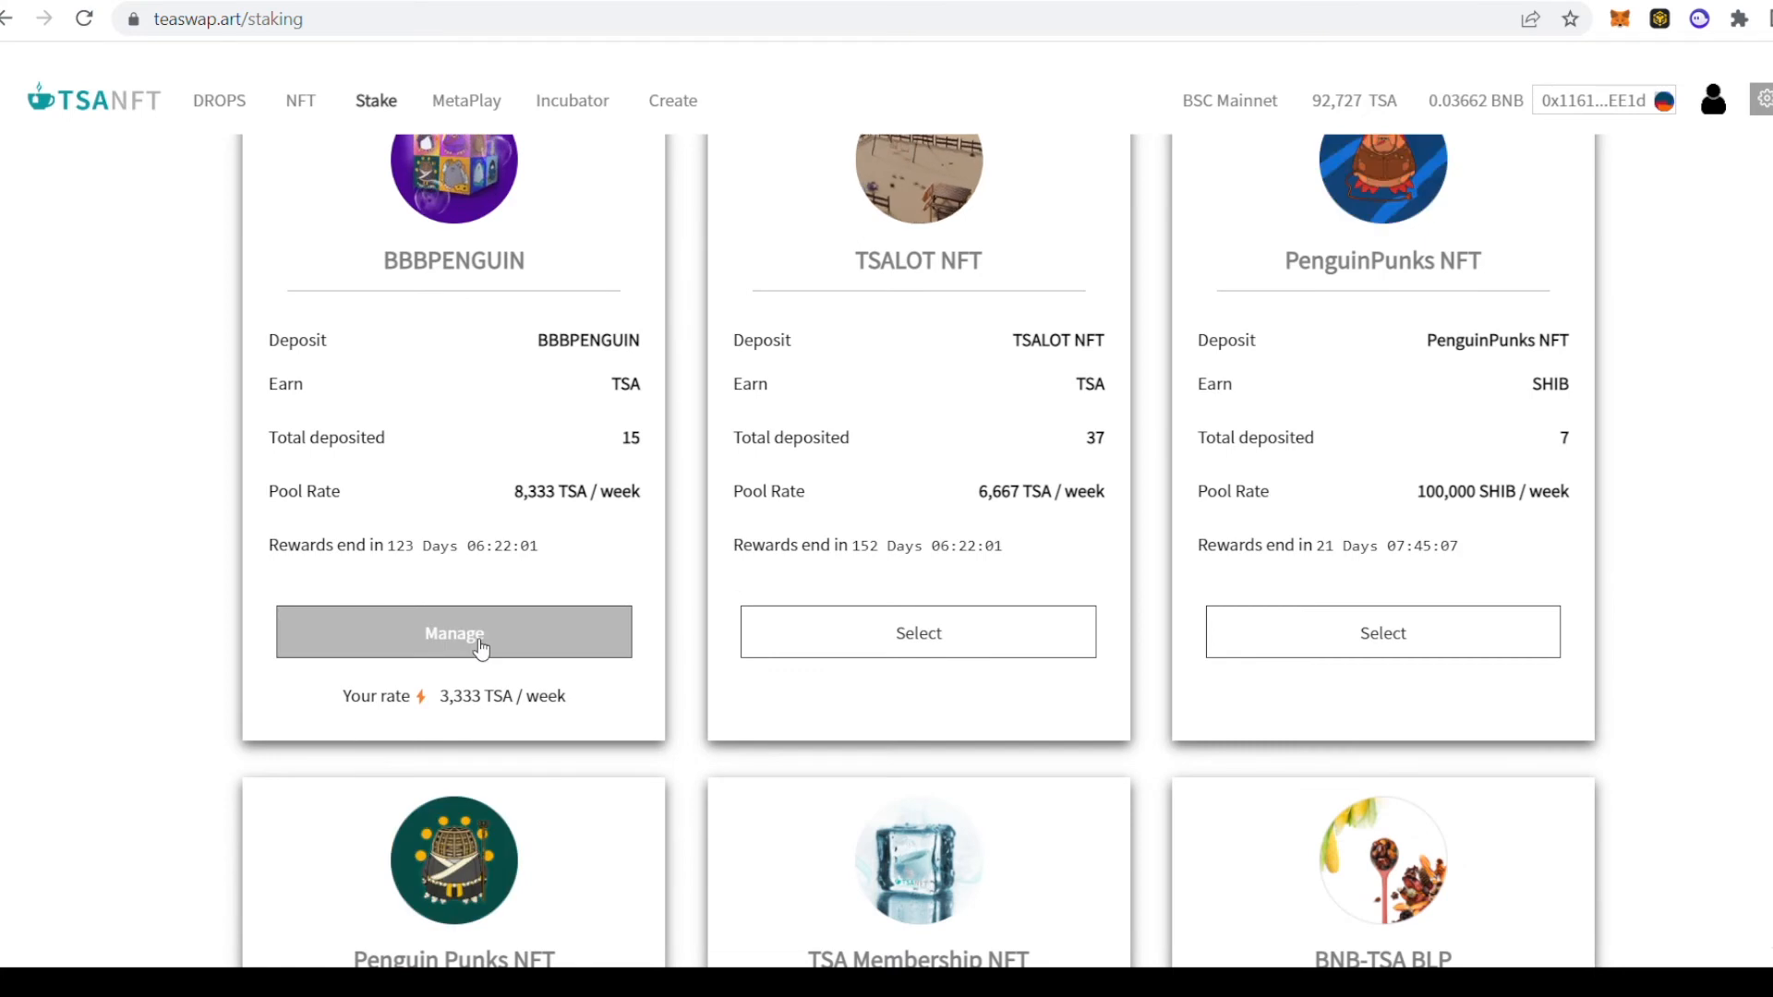
left_click(454, 631)
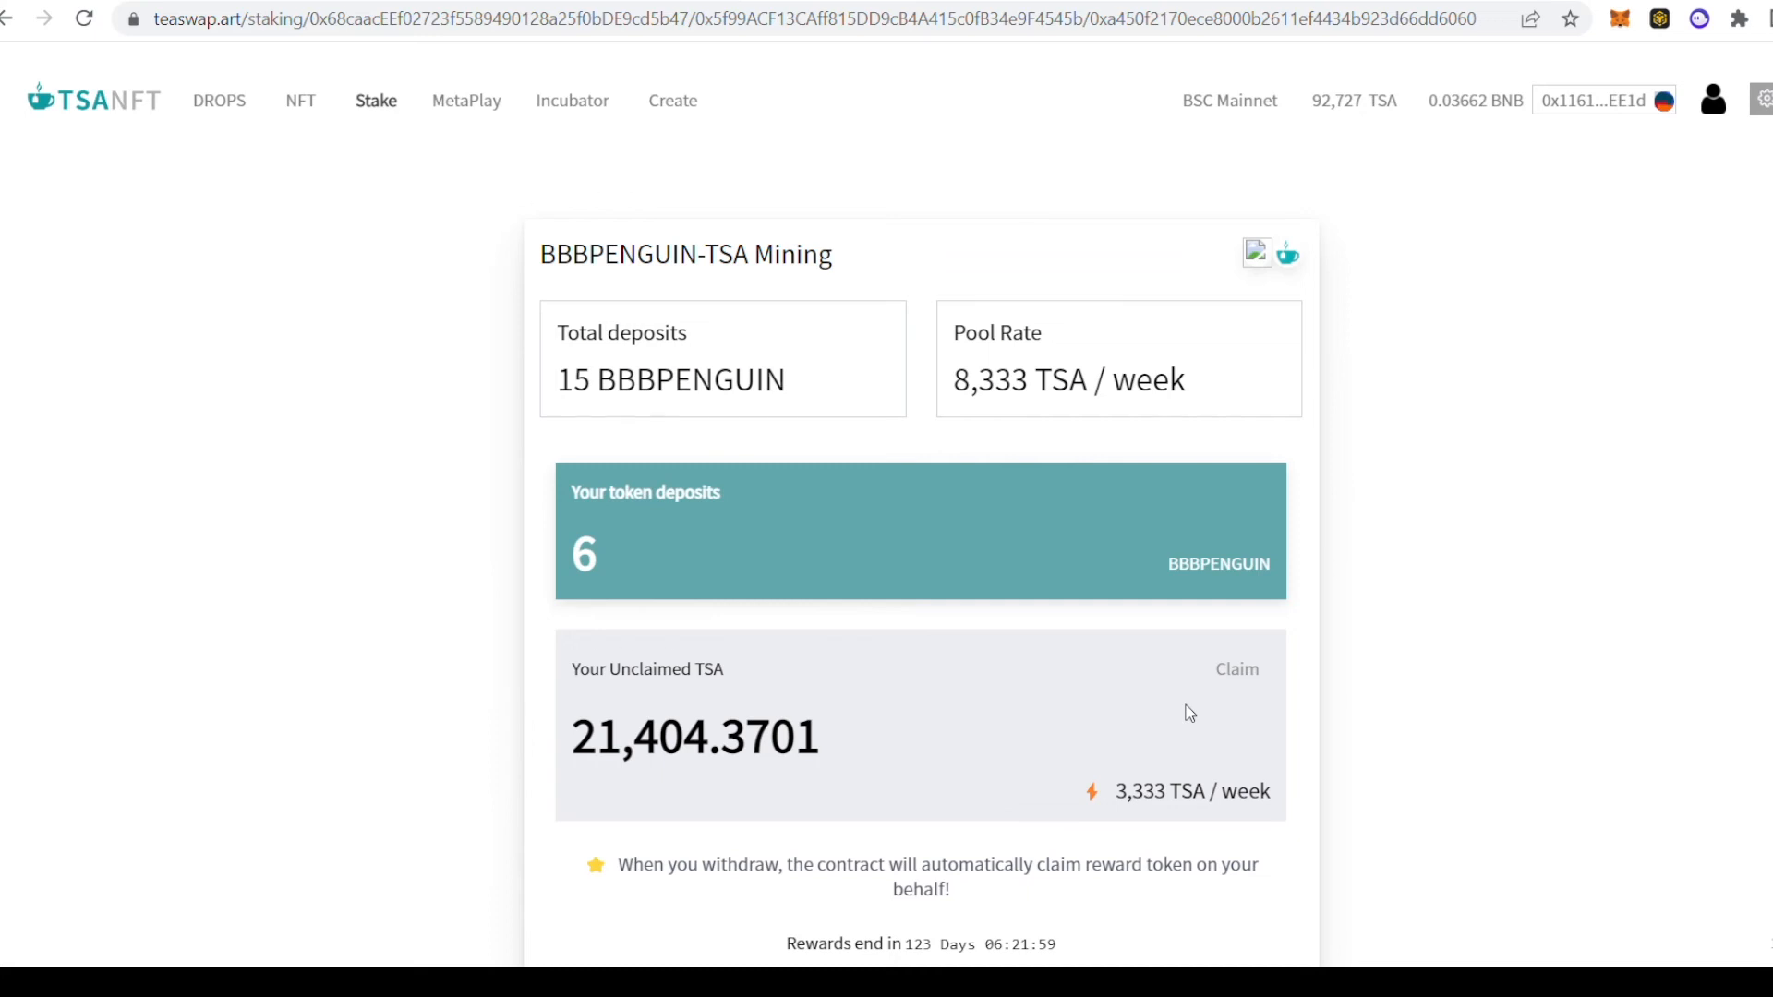
Step: Select Magic Box token 17 for deposit into the BBBPENGUIN pool and approve it in the wallet
left_click(735, 731)
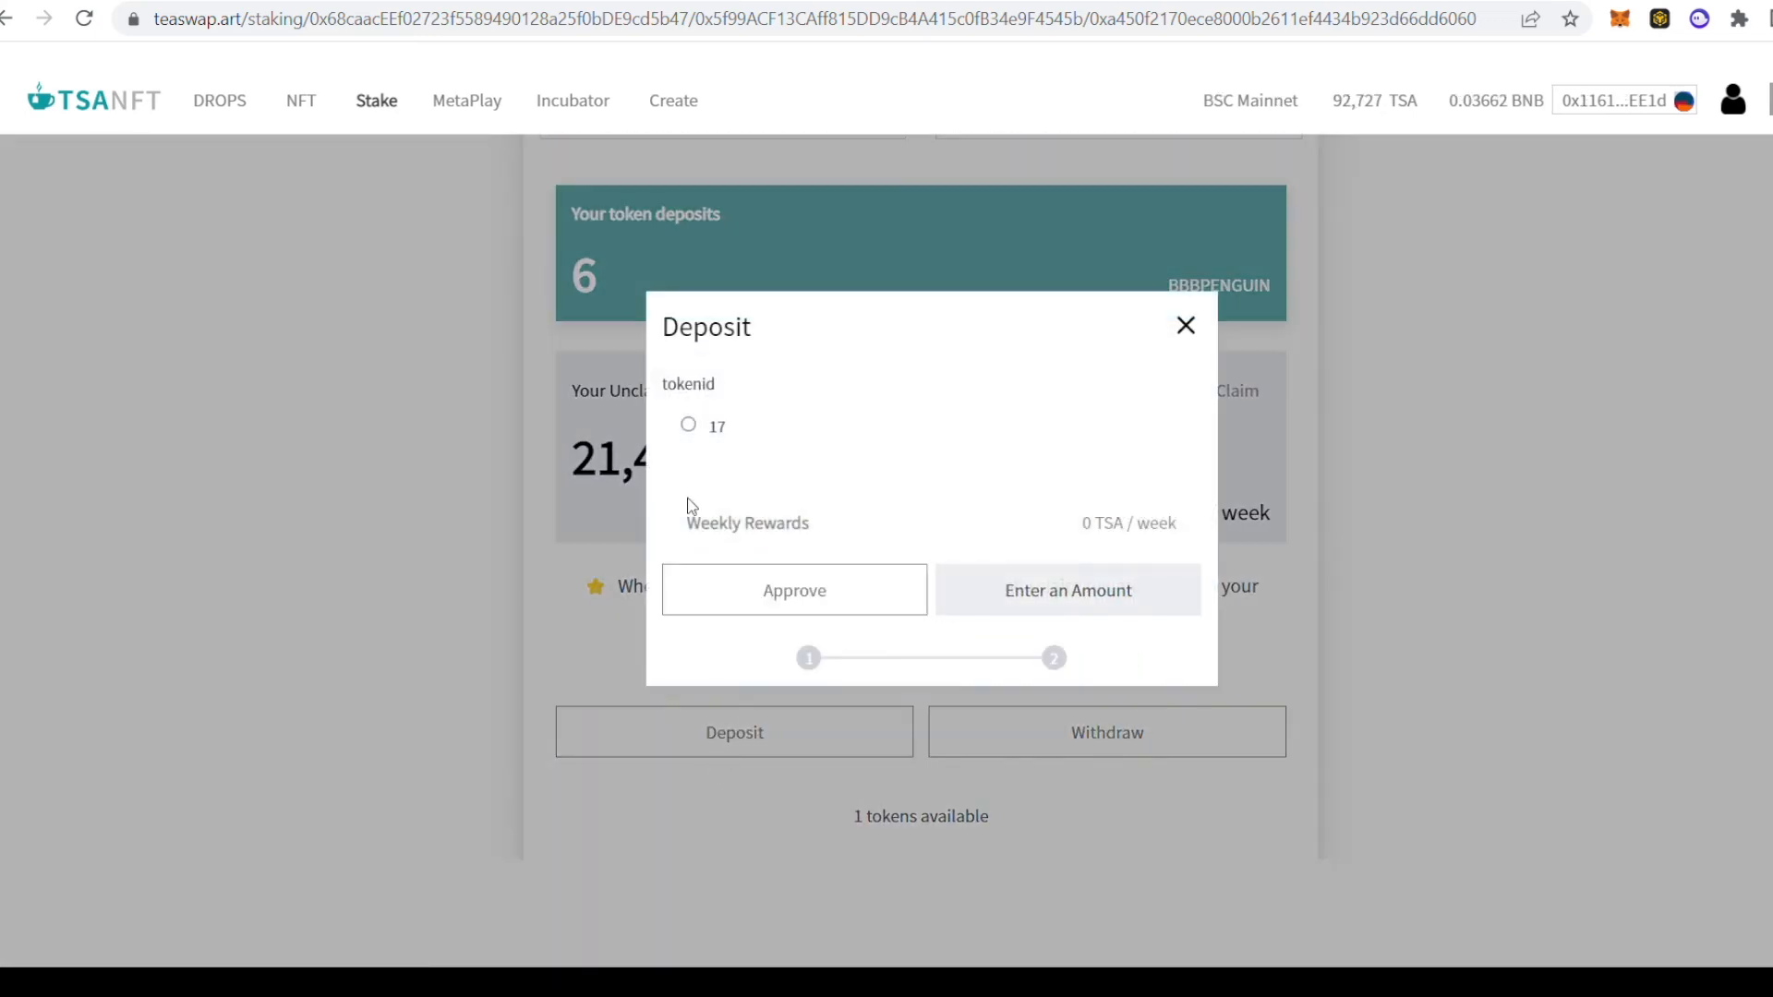
left_click(687, 425)
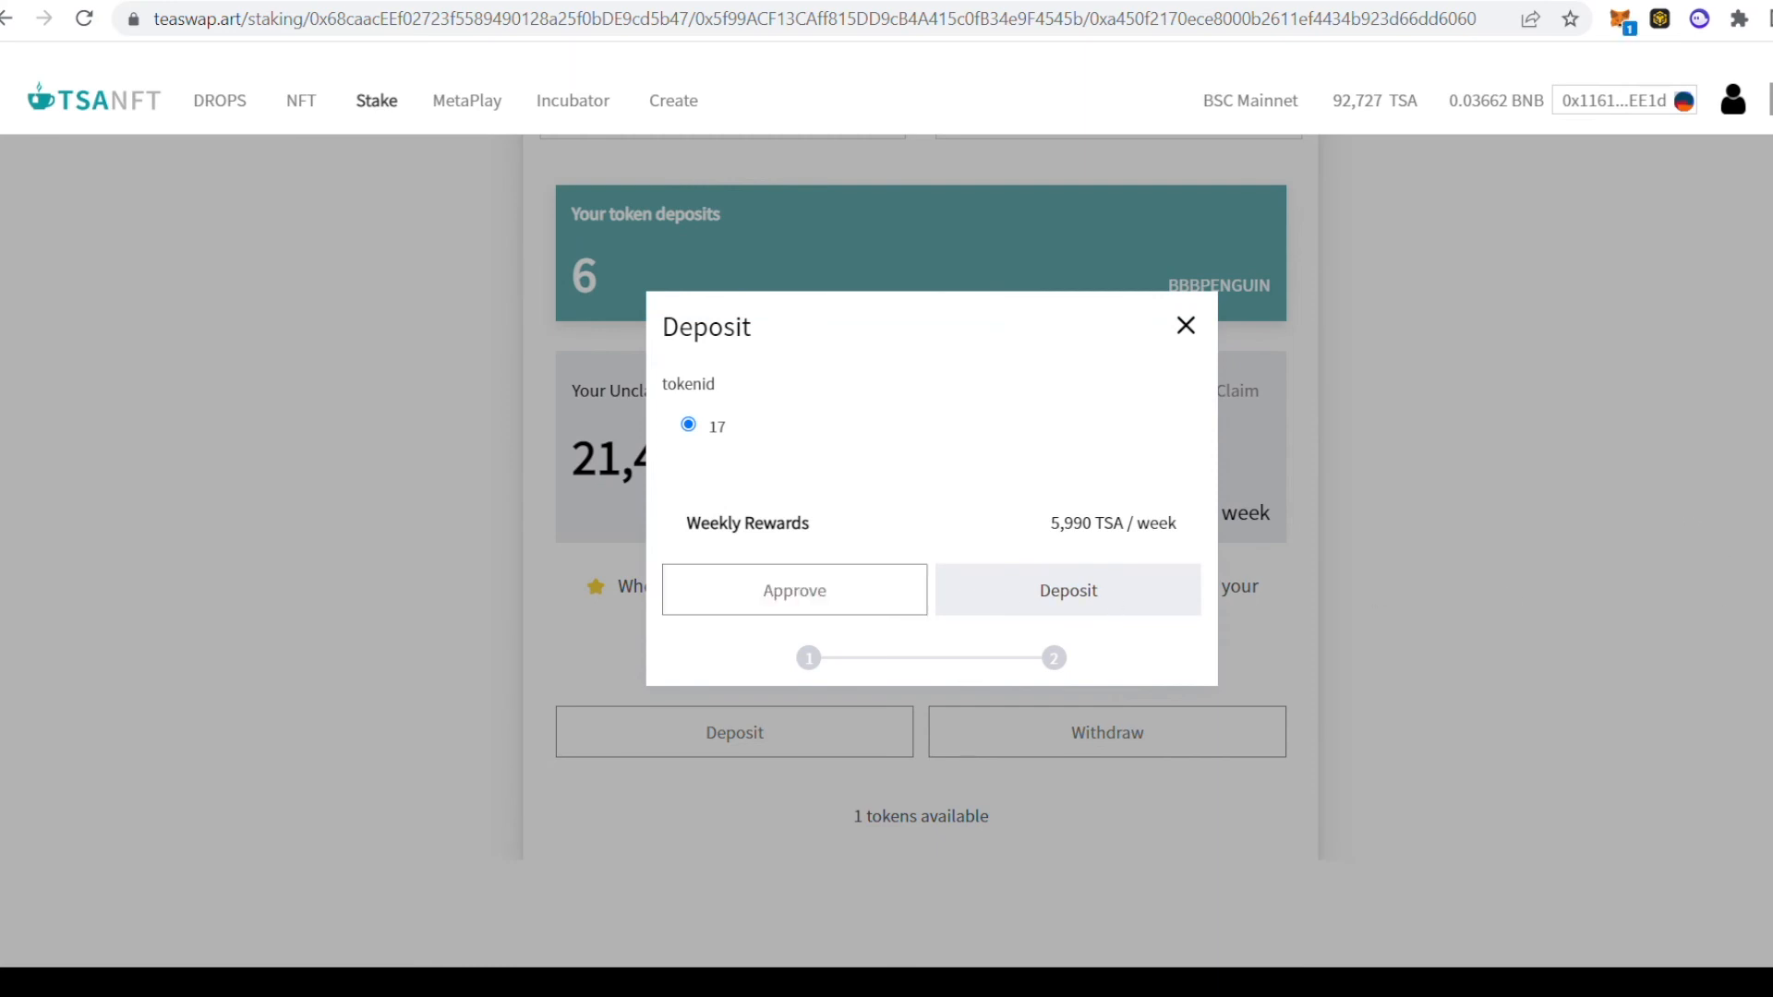
left_click(794, 591)
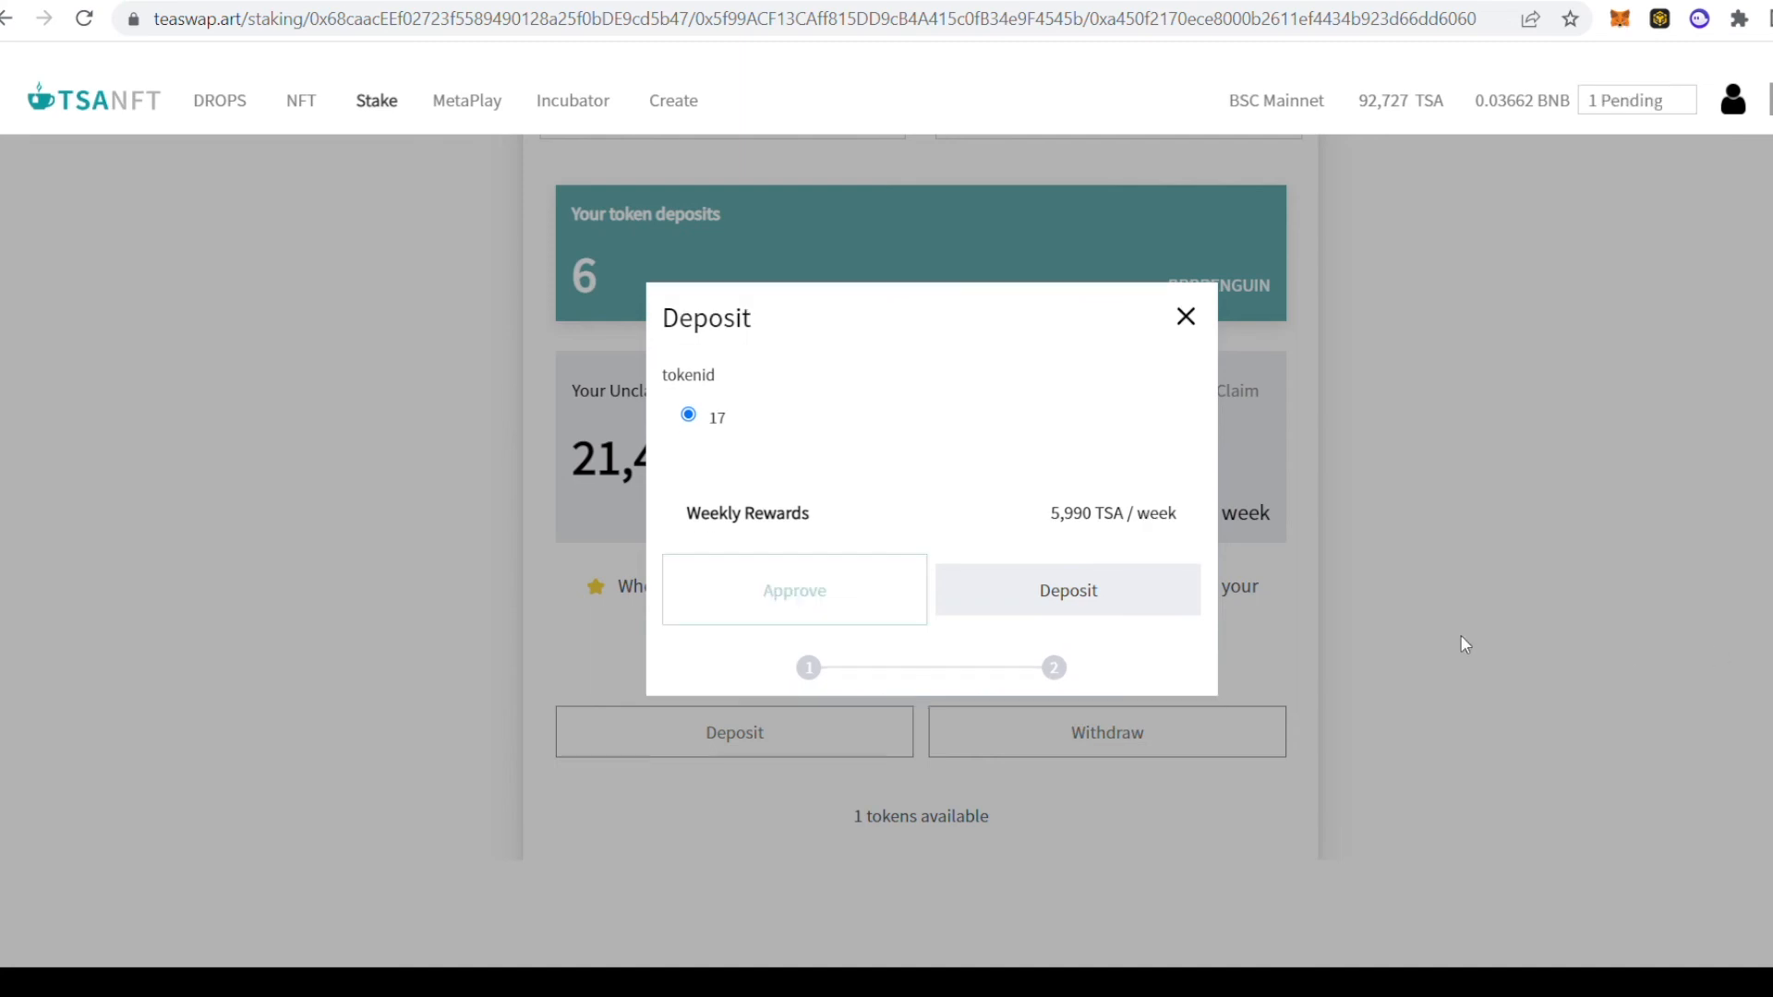
mouse_move(1208, 617)
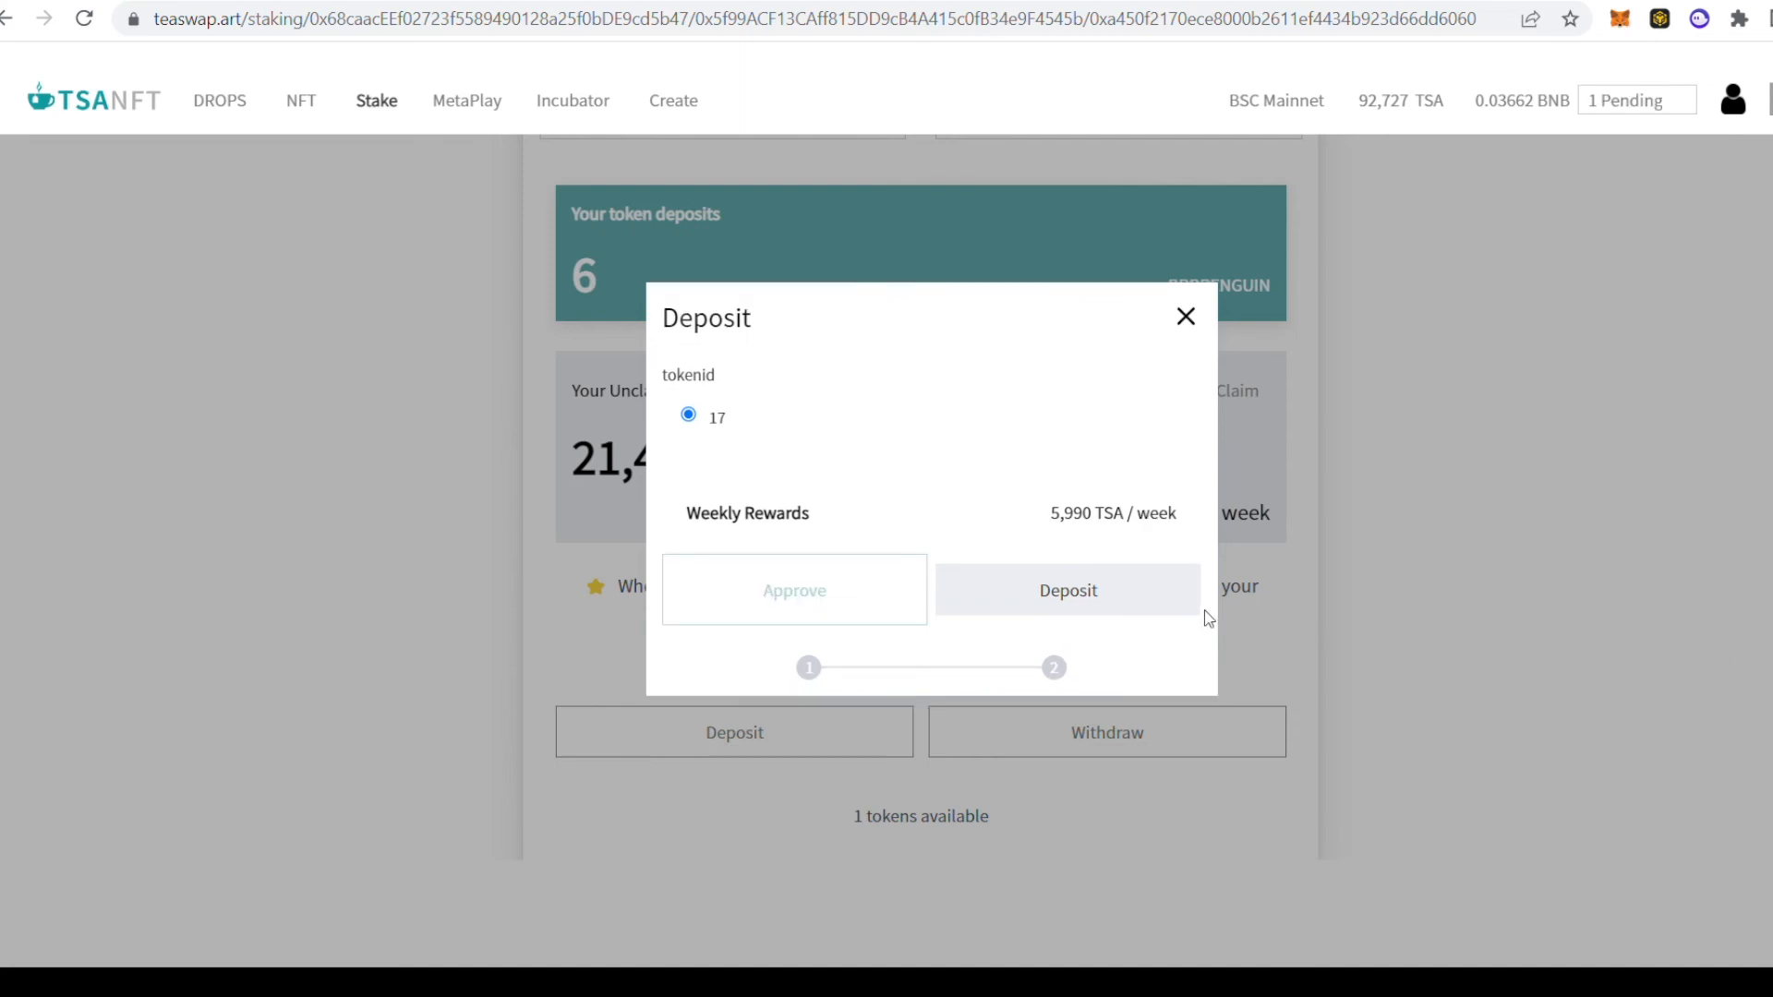
left_click(794, 591)
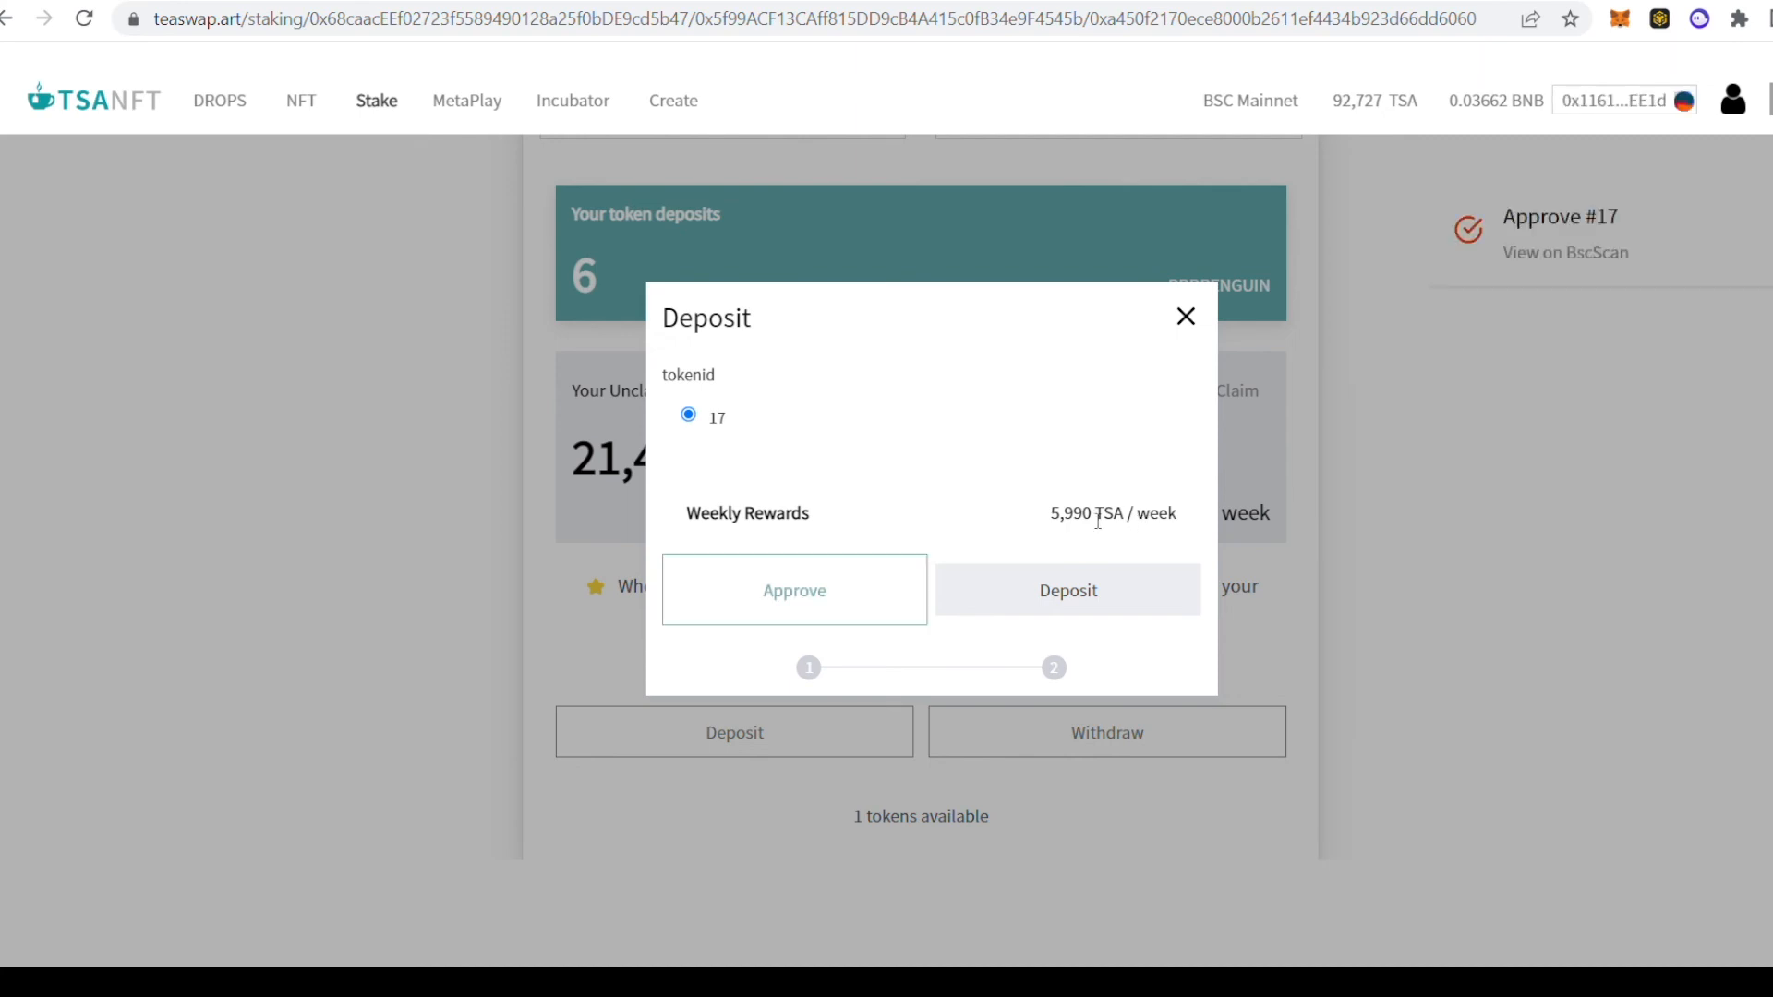
mouse_move(842, 609)
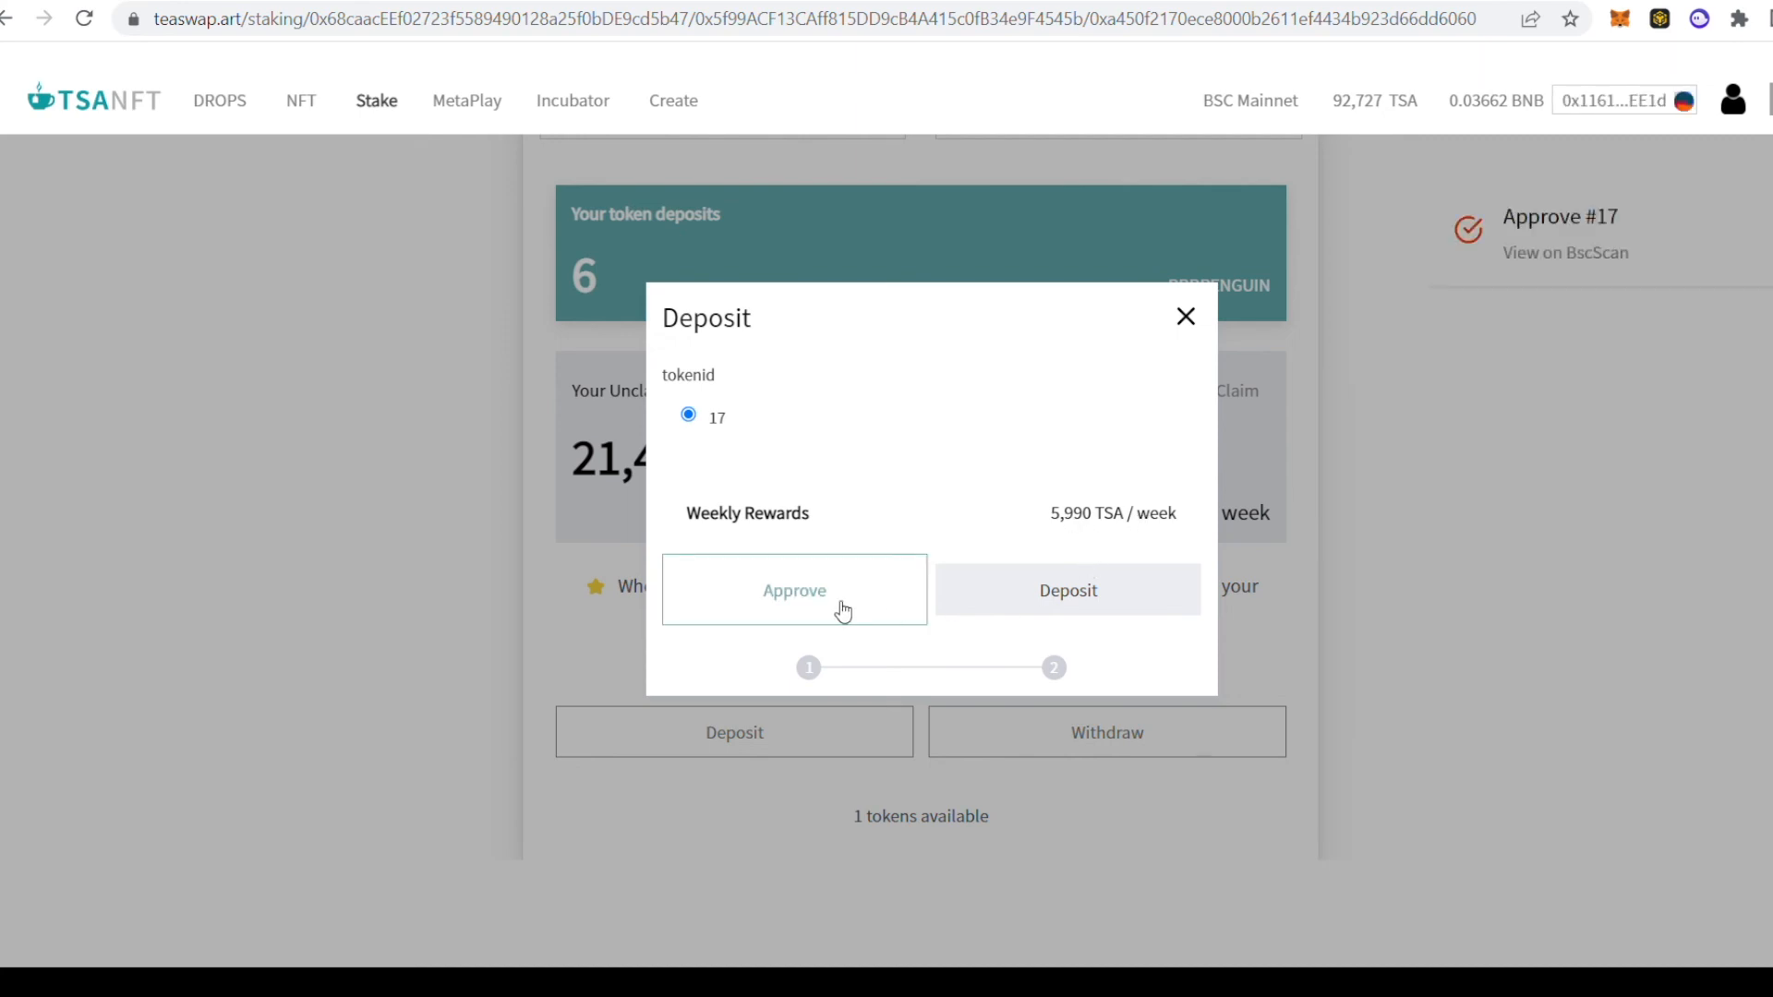
left_click(794, 591)
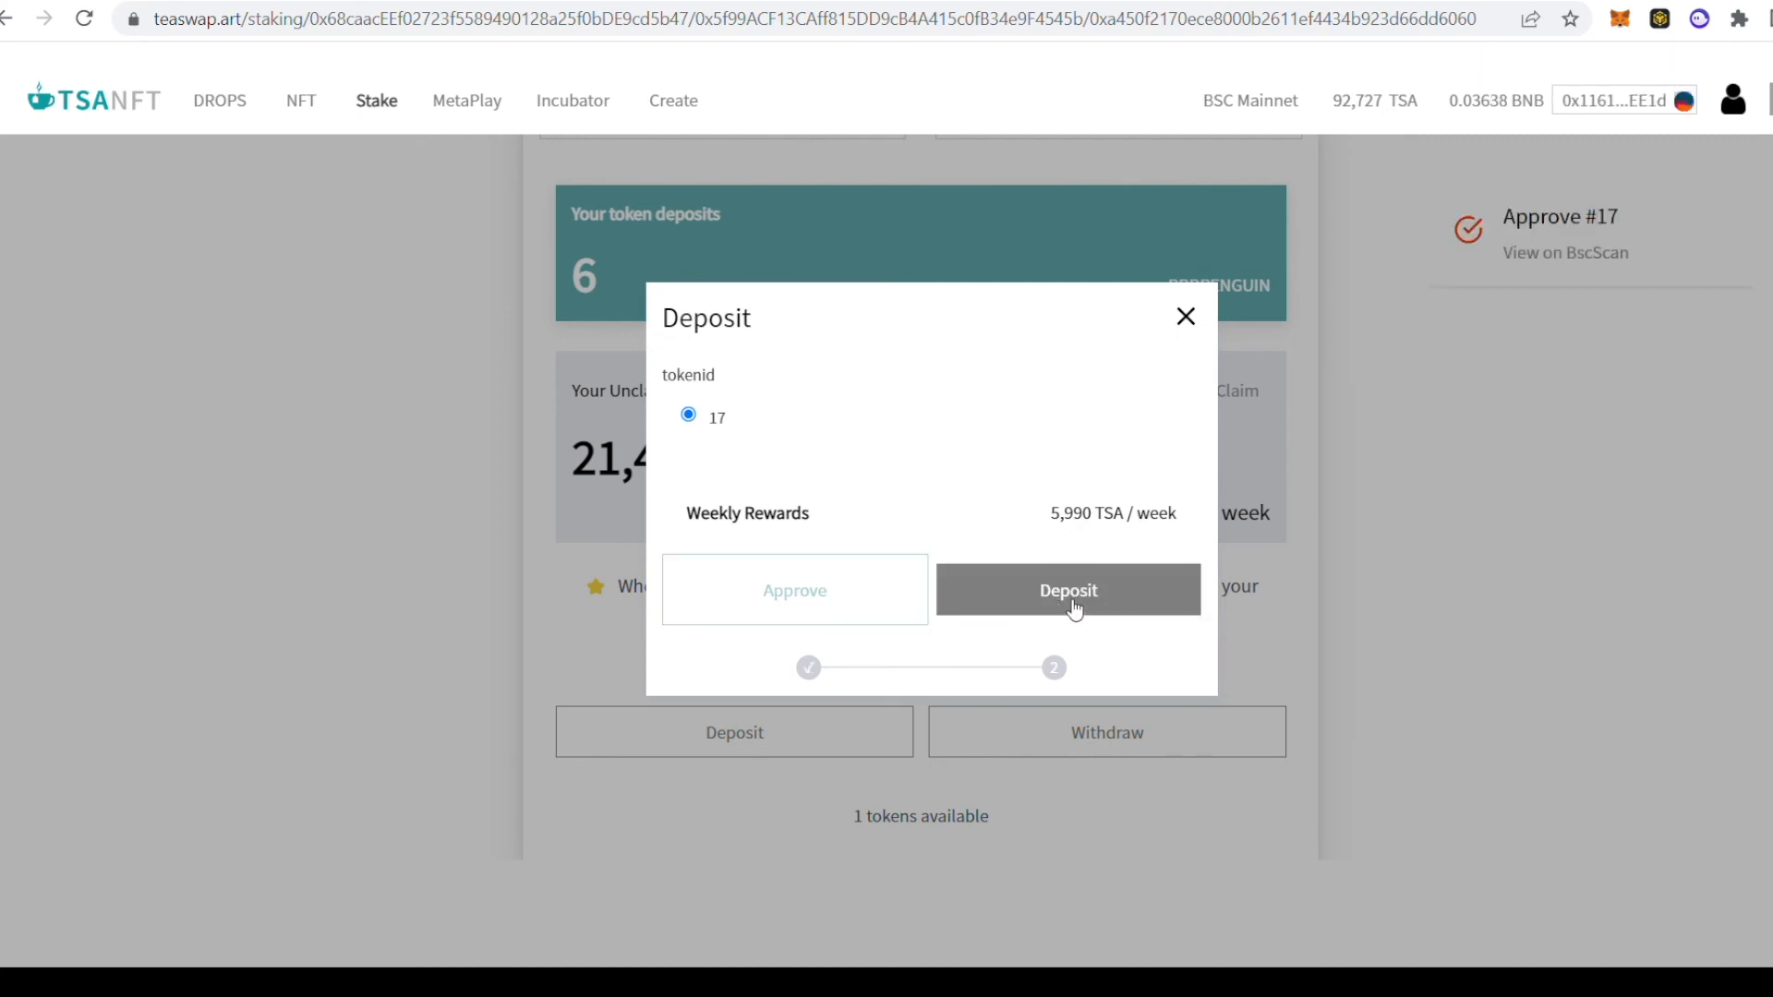
Step: Deposit token 17 into the pool and dismiss the Transaction Submitted popup
left_click(1068, 591)
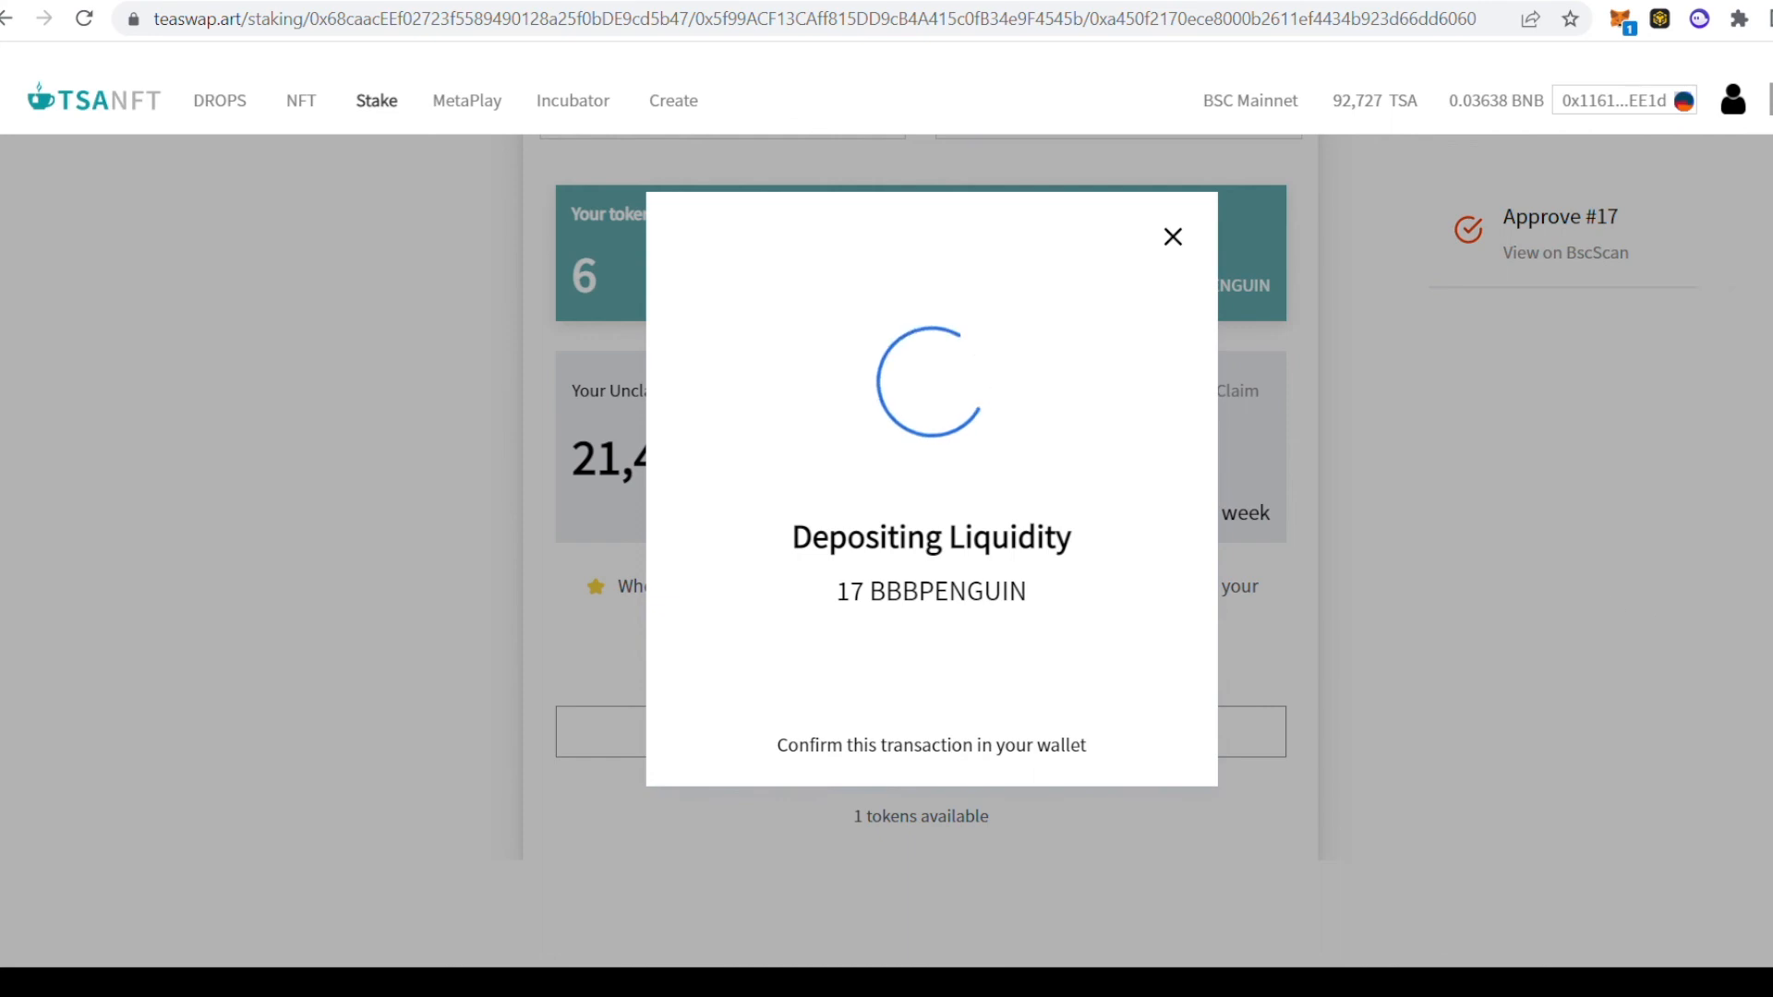
mouse_move(1757, 672)
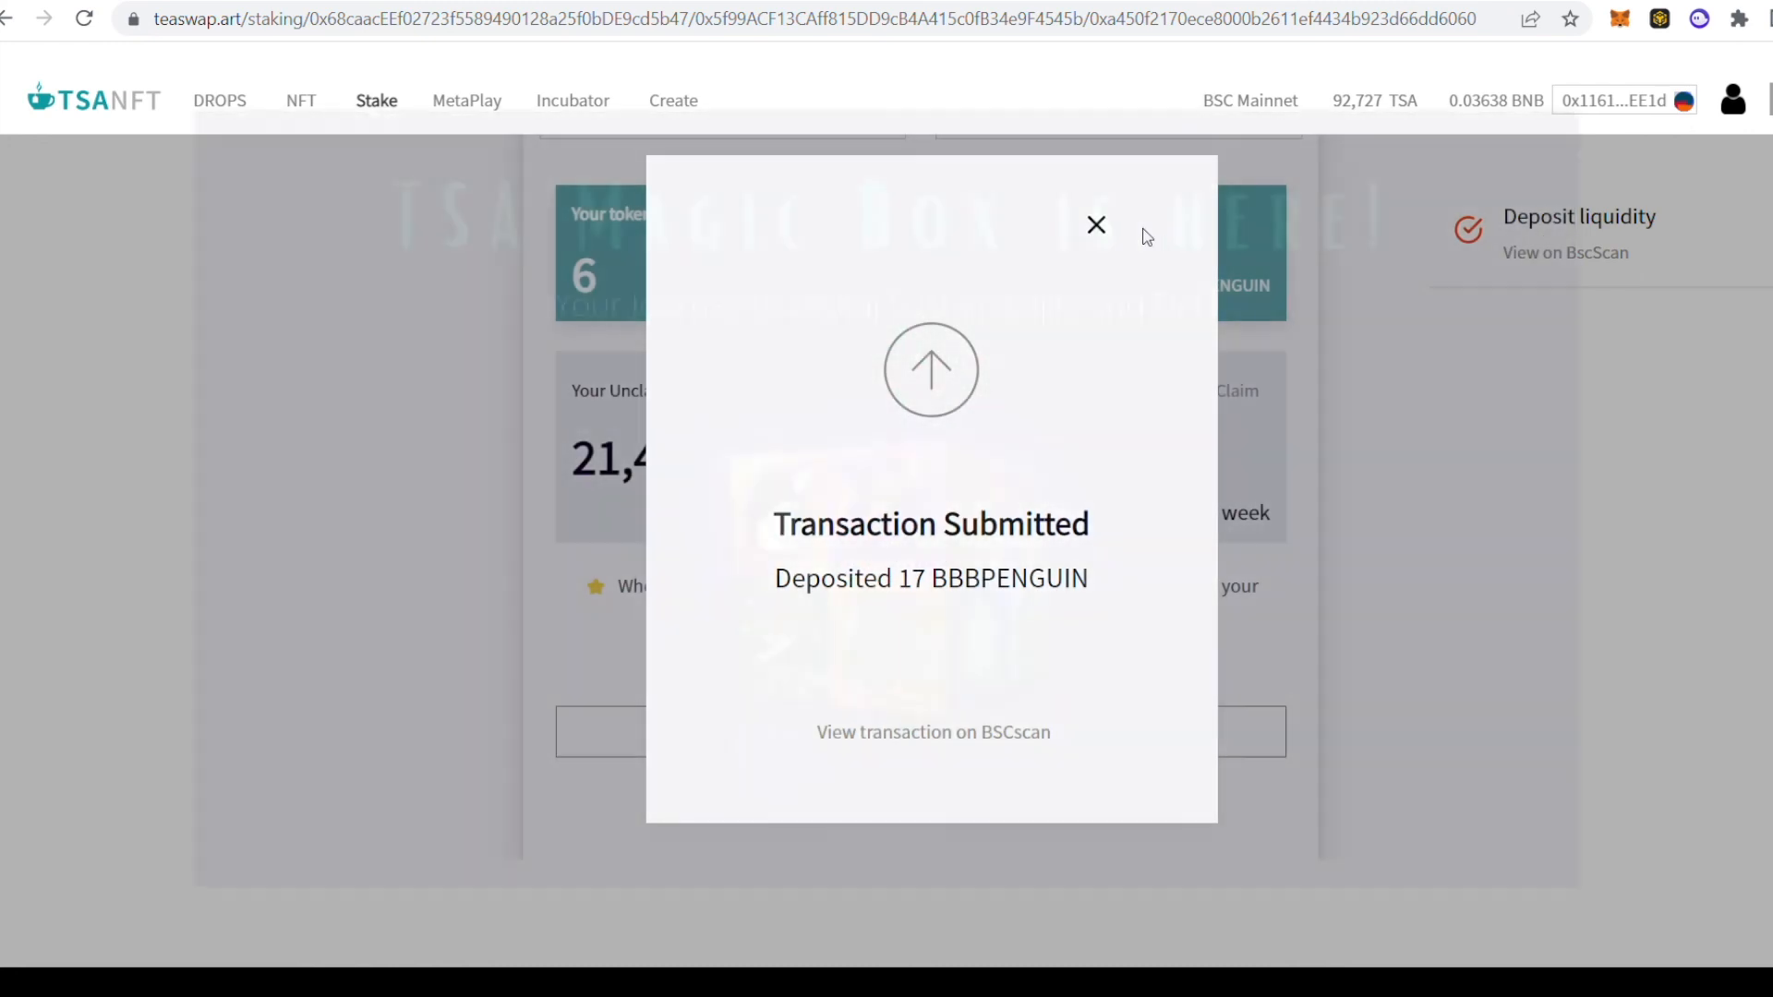
left_click(1096, 223)
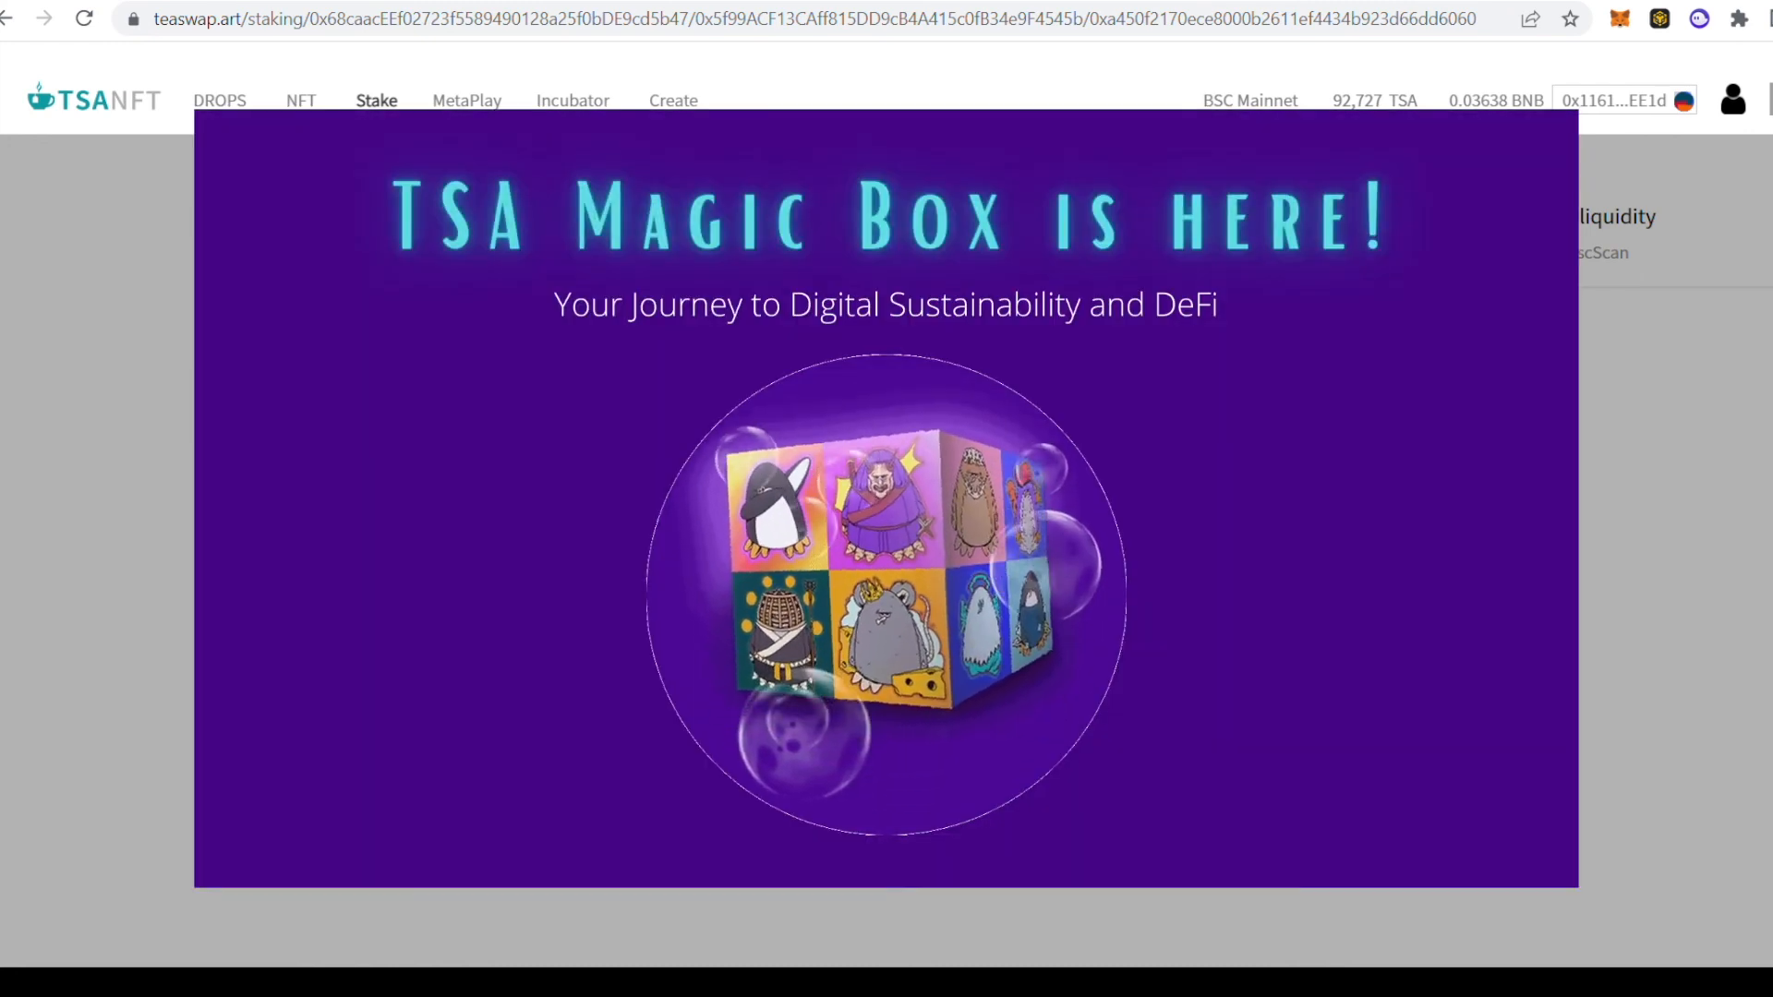